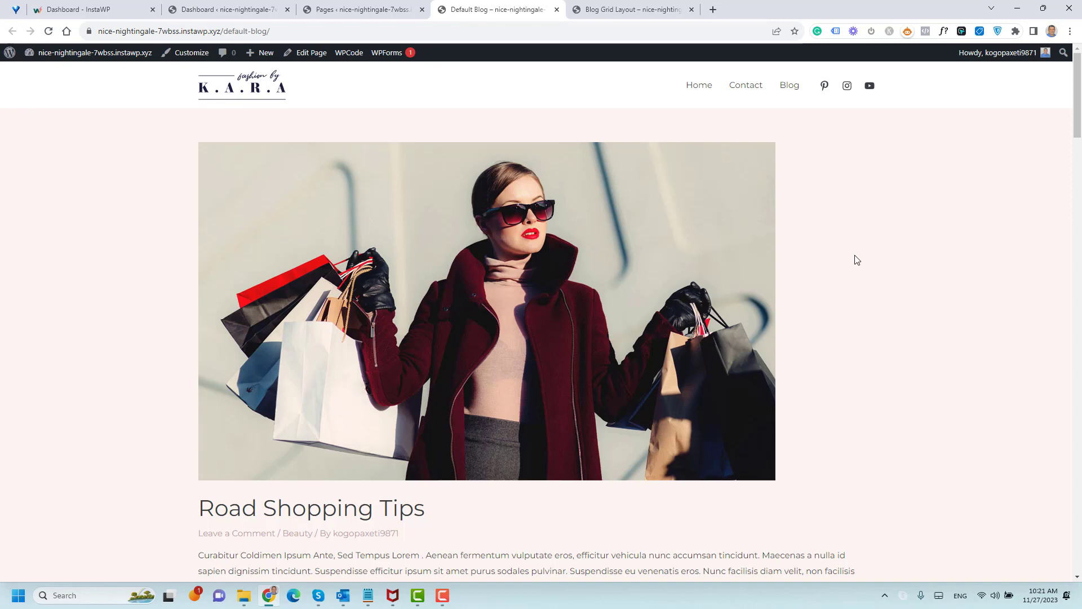
mouse_move(846, 253)
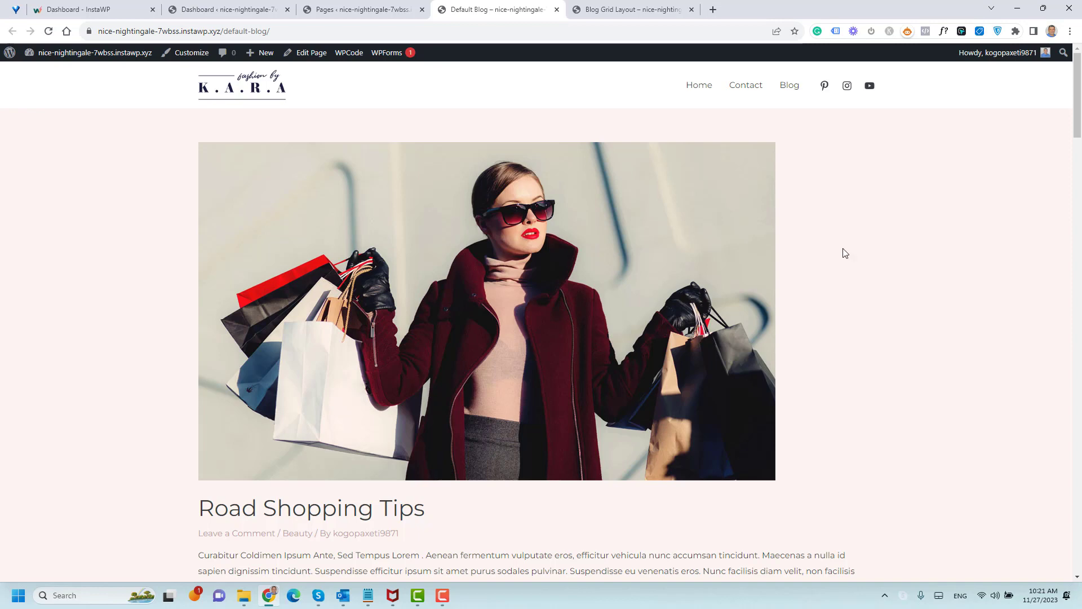
Step: Review the existing Blog Grid Layout page with its six posts in three-column cards
scroll(down, 3)
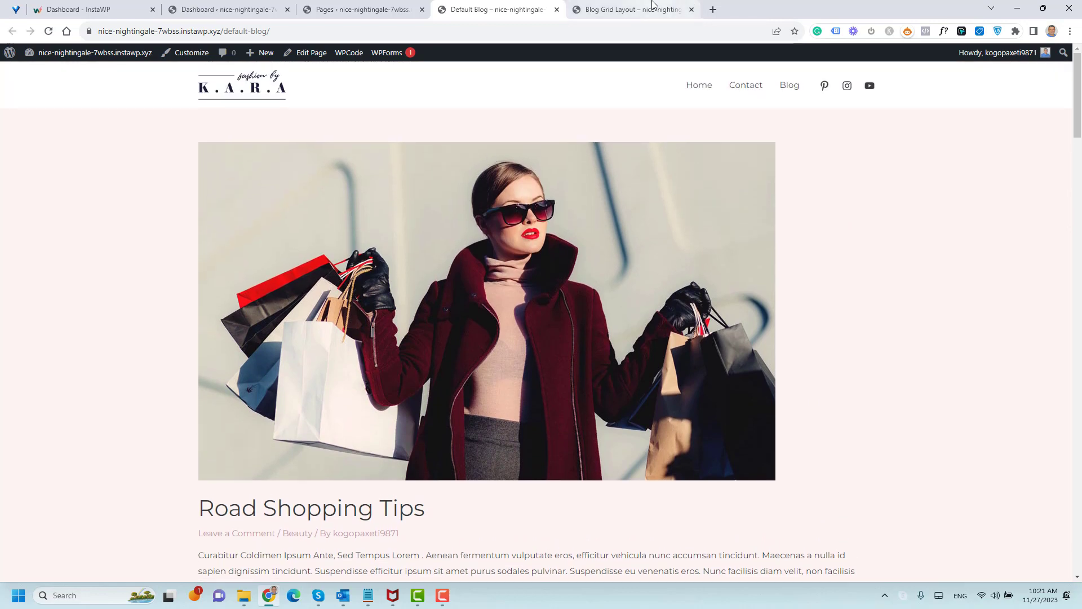
click(628, 9)
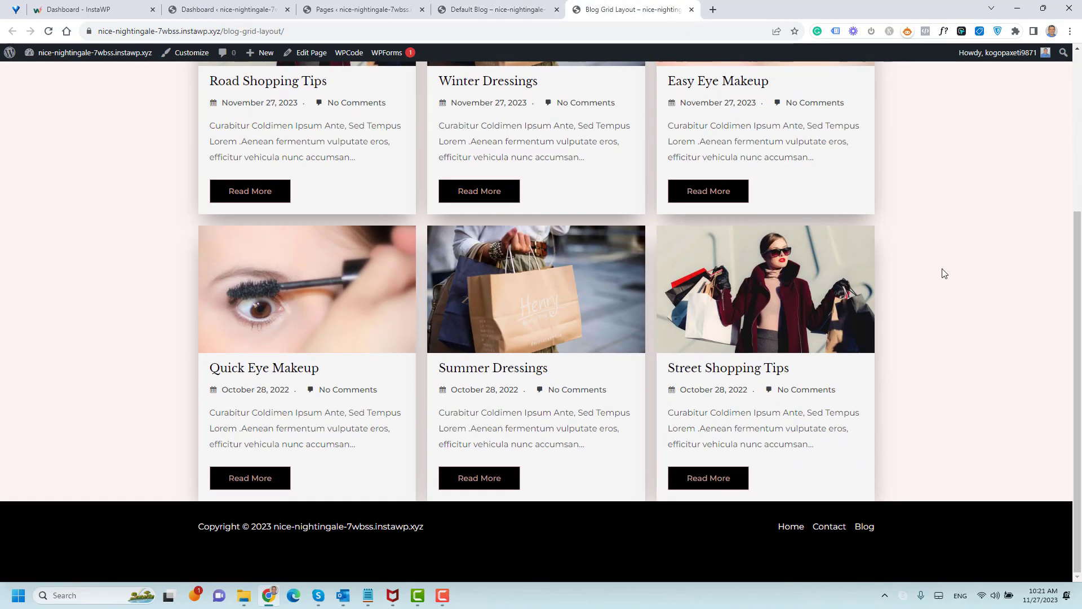
scroll(down, 3)
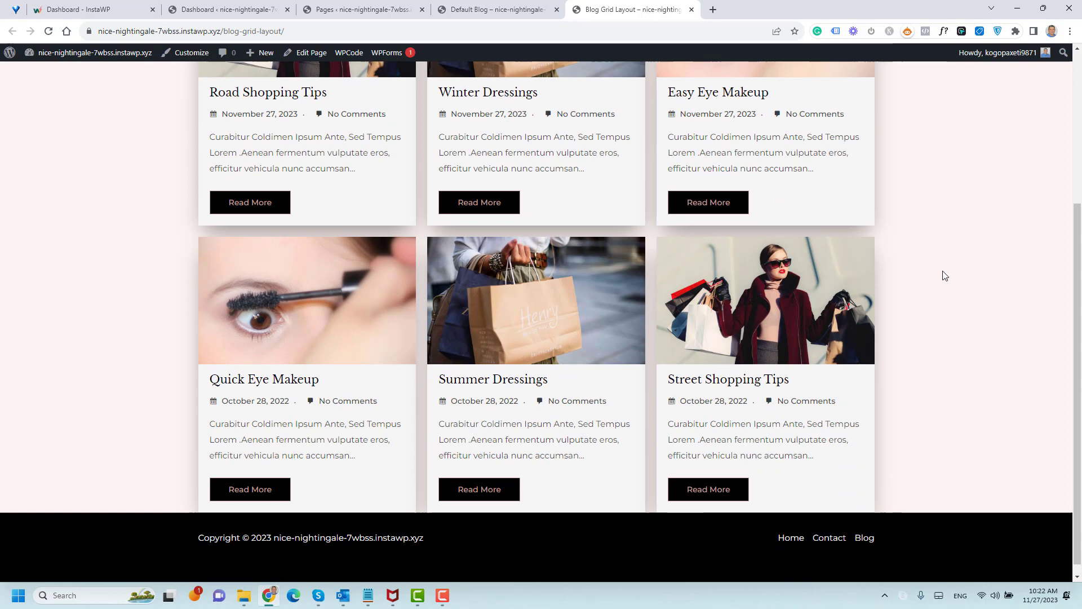
scroll(up, 3)
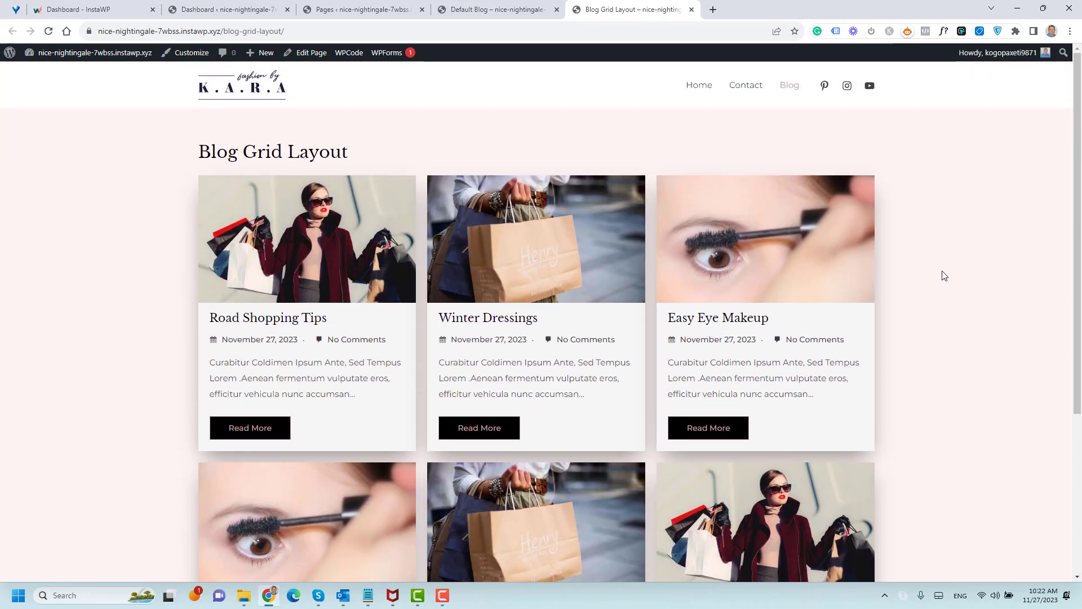
mouse_move(998, 309)
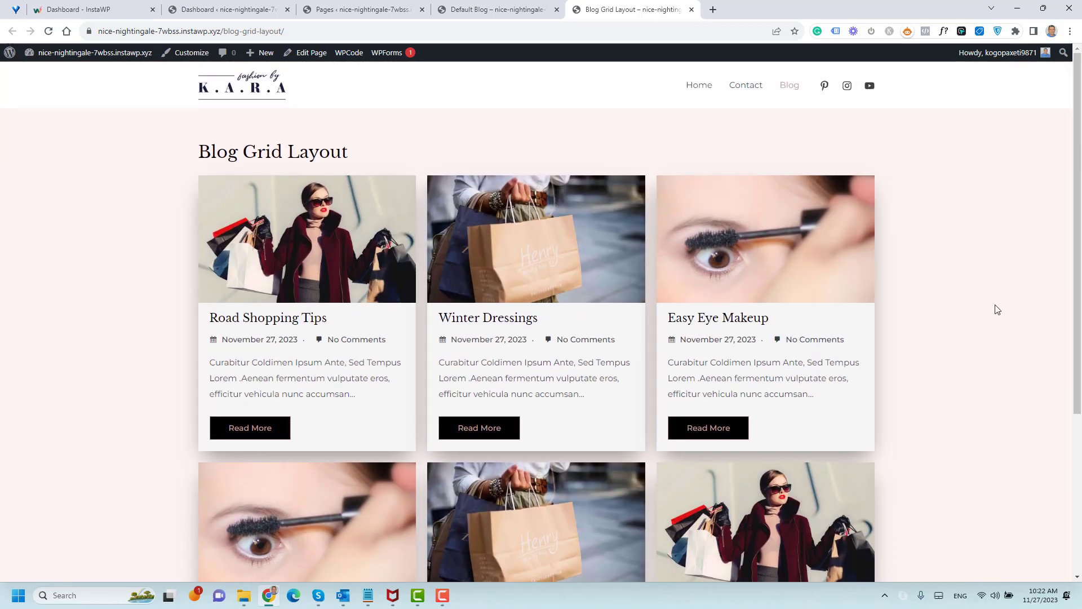
mouse_move(730, 228)
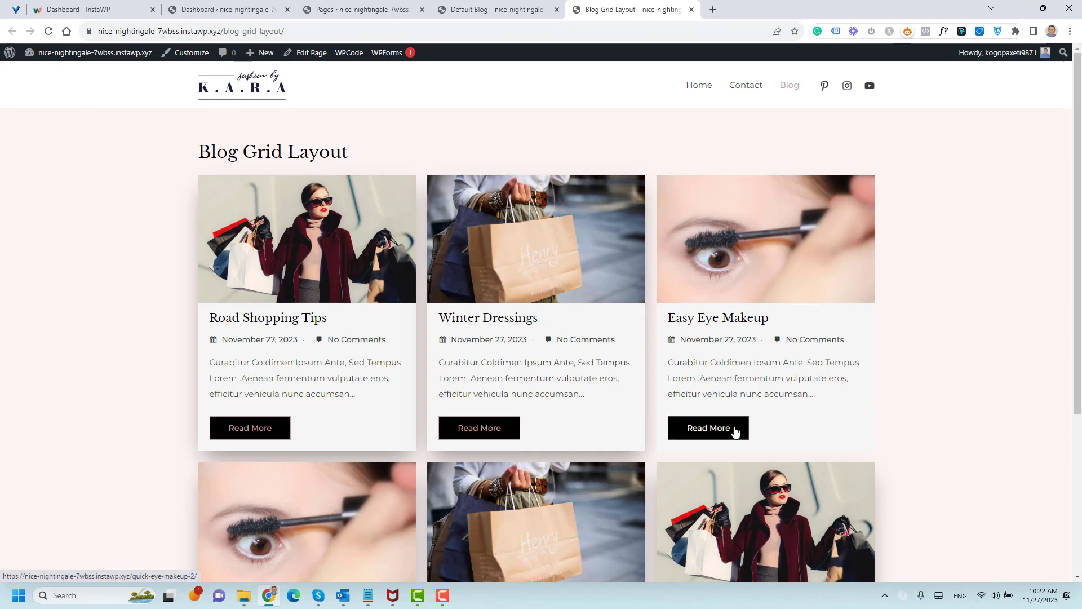
mouse_move(962, 361)
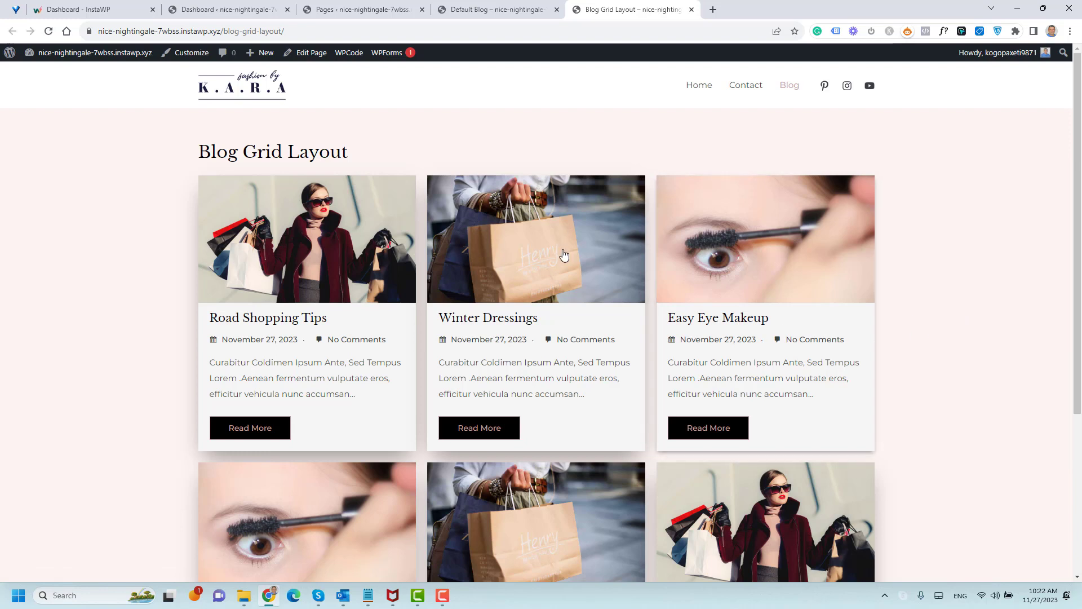
mouse_move(770, 243)
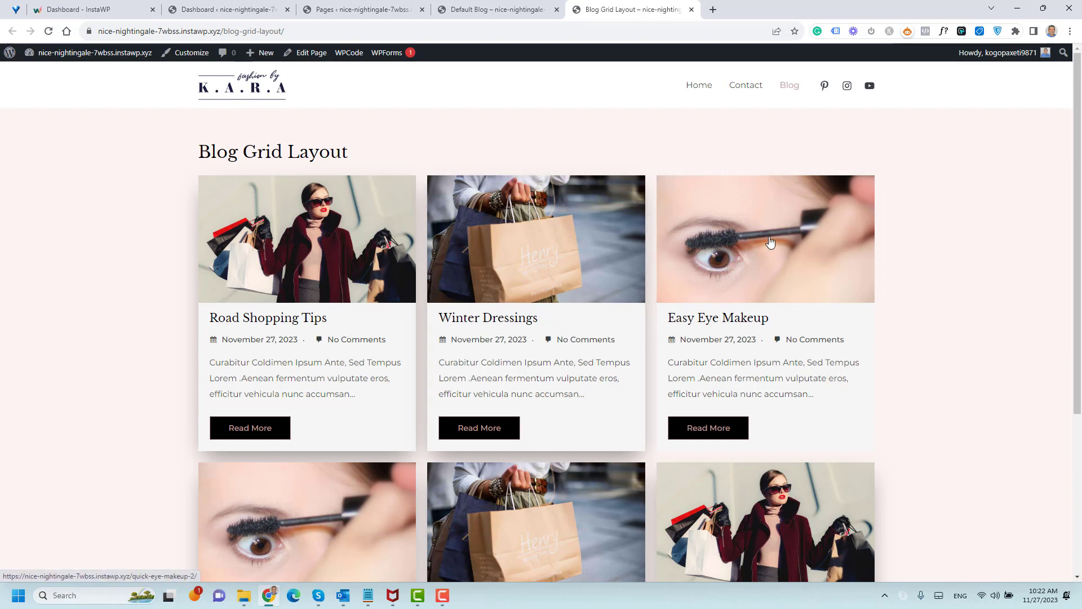
mouse_move(935, 288)
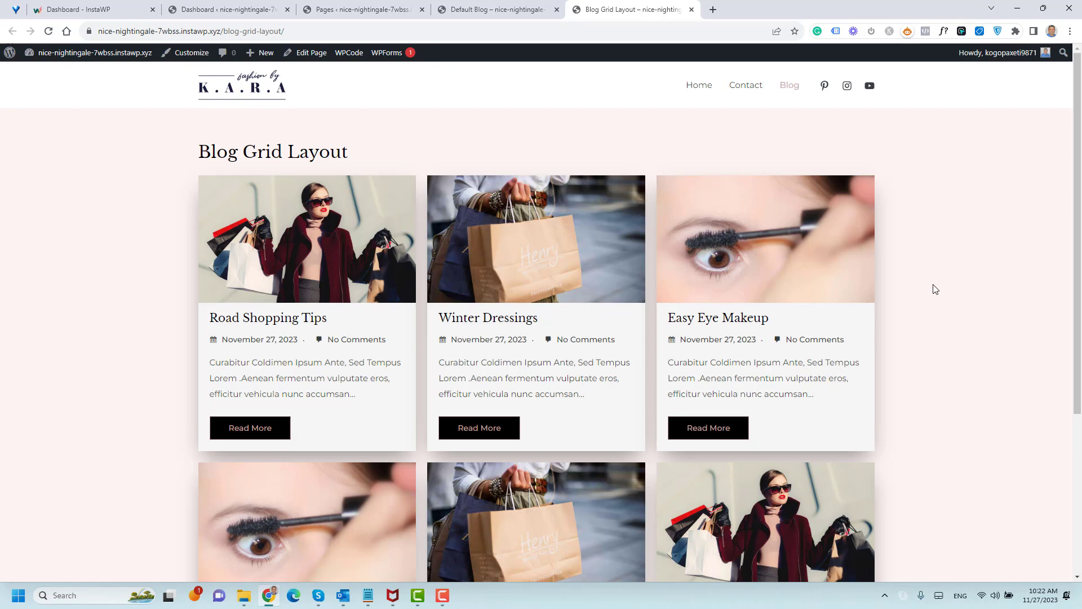
Step: Search the plugin directory for 'Spectra' and confirm it is already installed and active
click(228, 9)
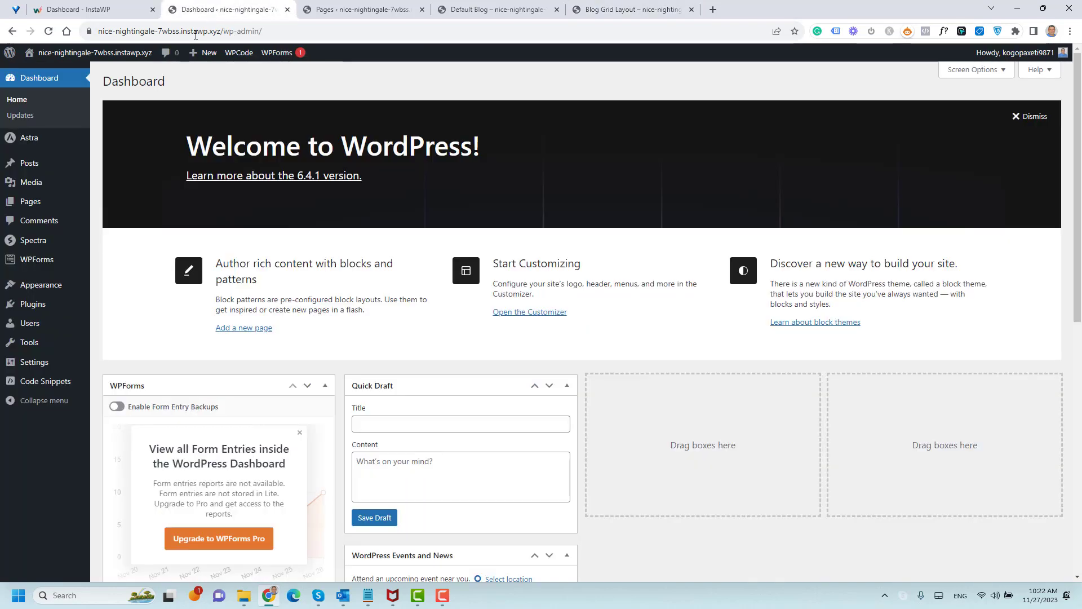
click(126, 325)
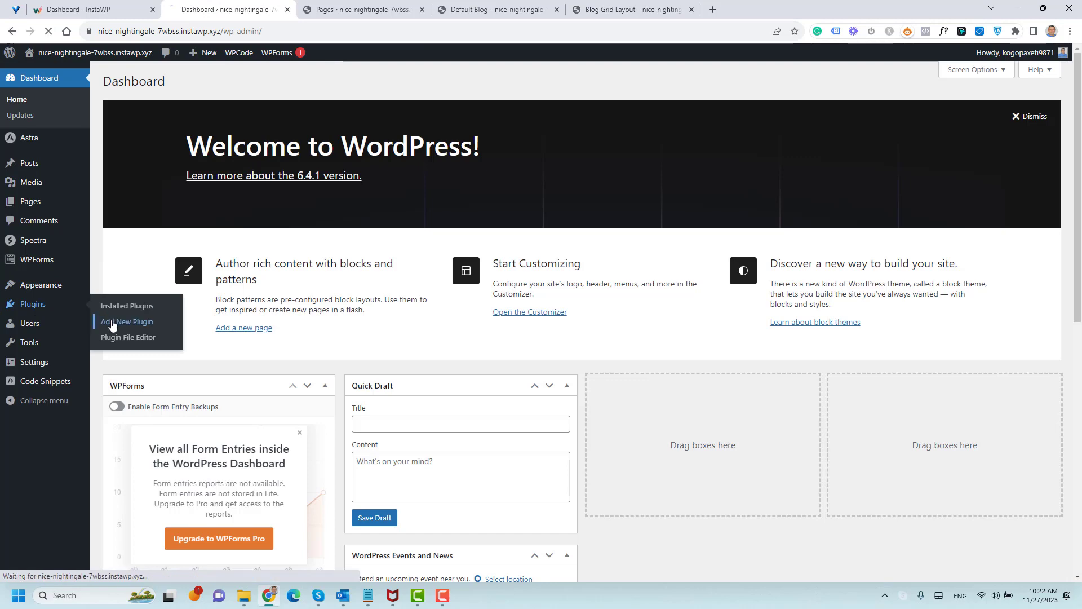
click(126, 324)
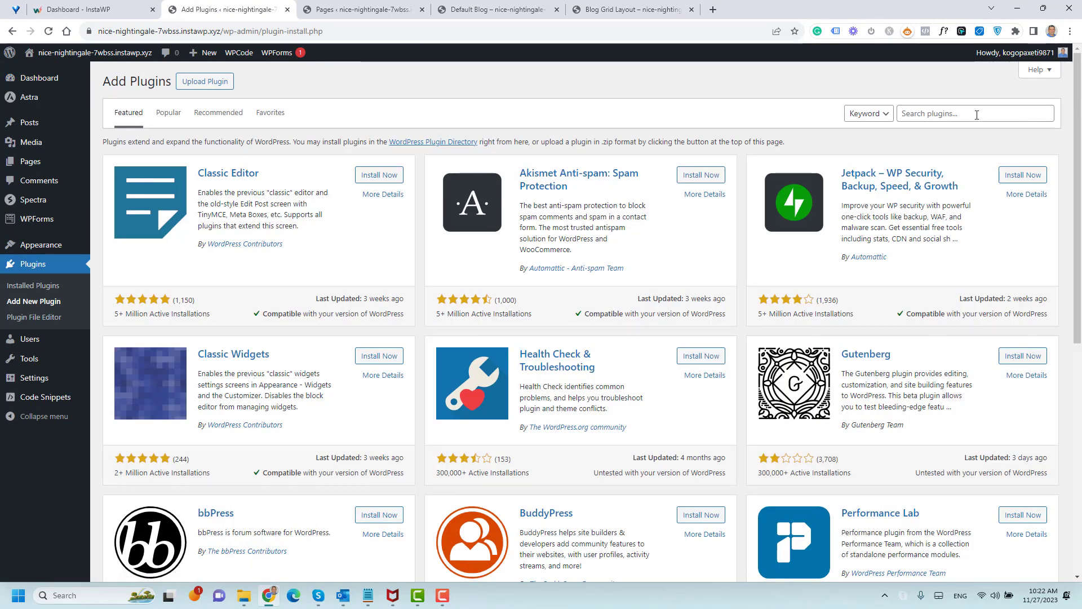
text(Spectra)
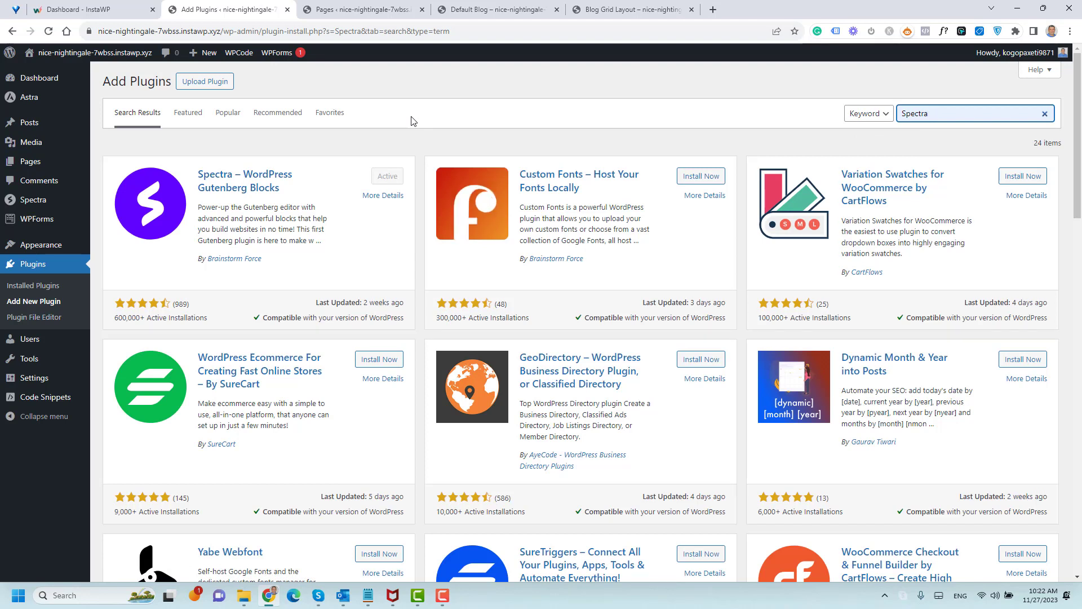
mouse_move(199, 322)
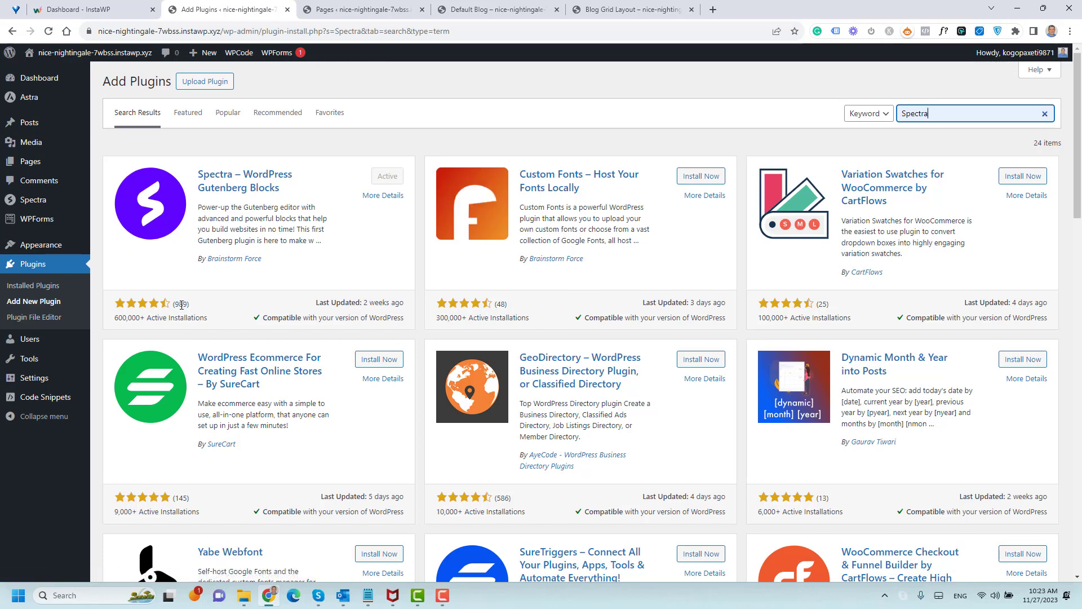
click(970, 113)
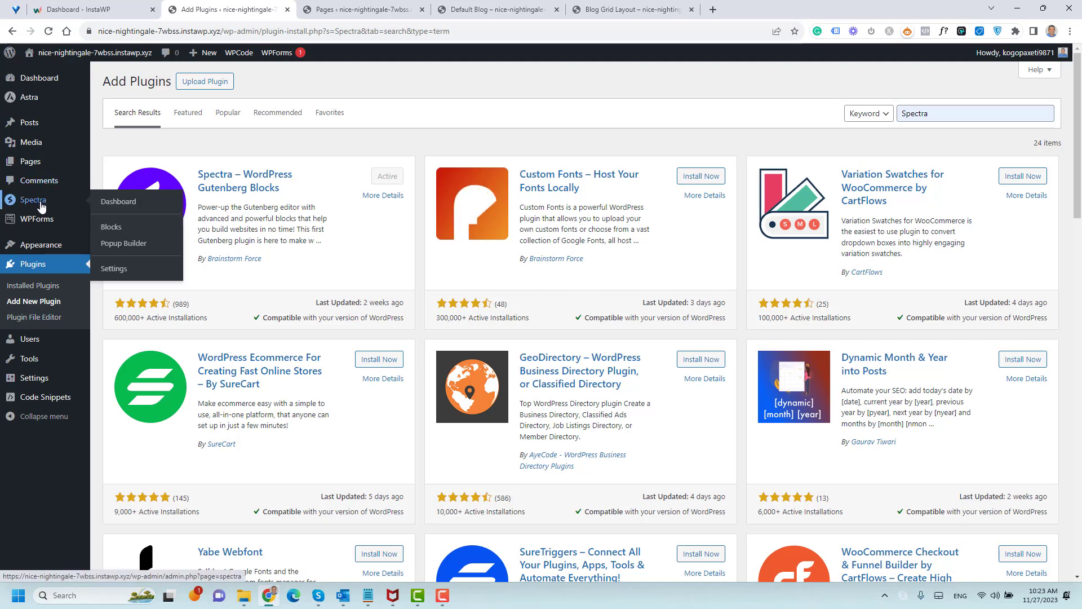
mouse_move(110, 227)
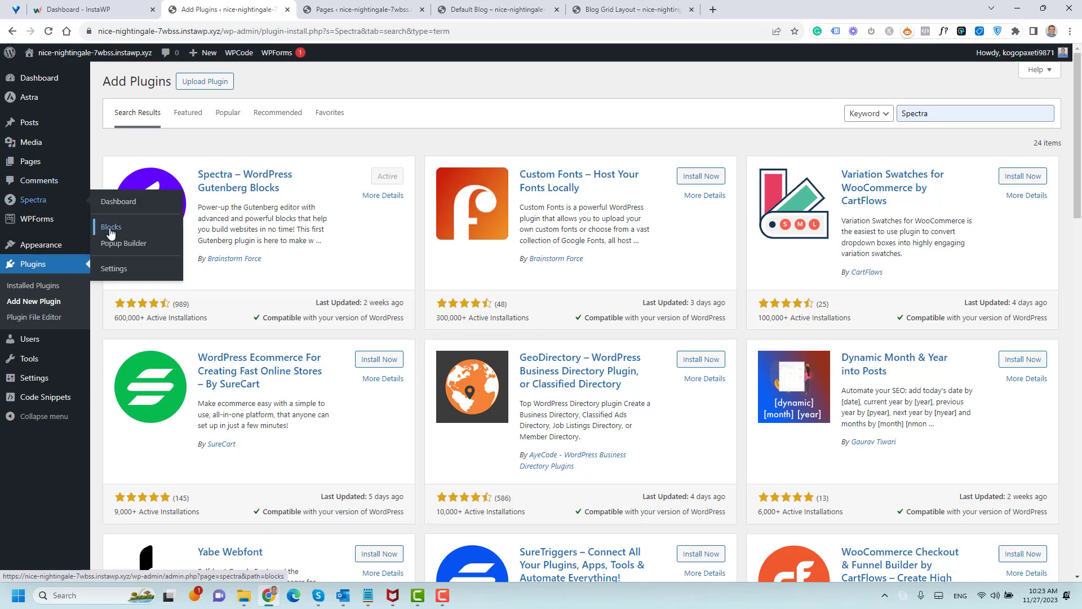
Step: In Spectra's Blocks settings, deactivate then reactivate all blocks so Post Grid and the rest are on
click(110, 228)
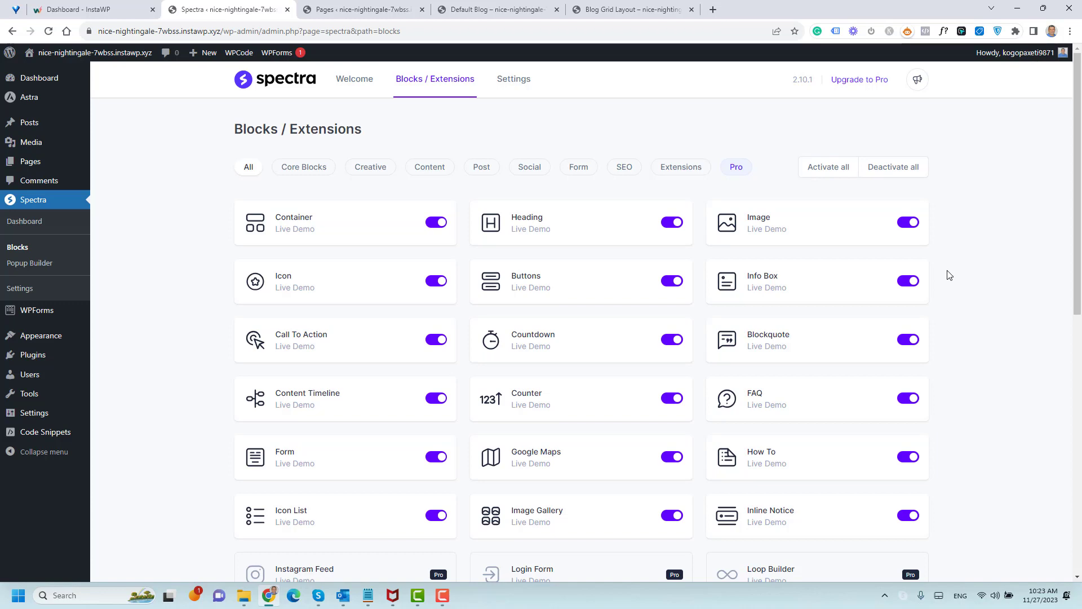
scroll(down, 3)
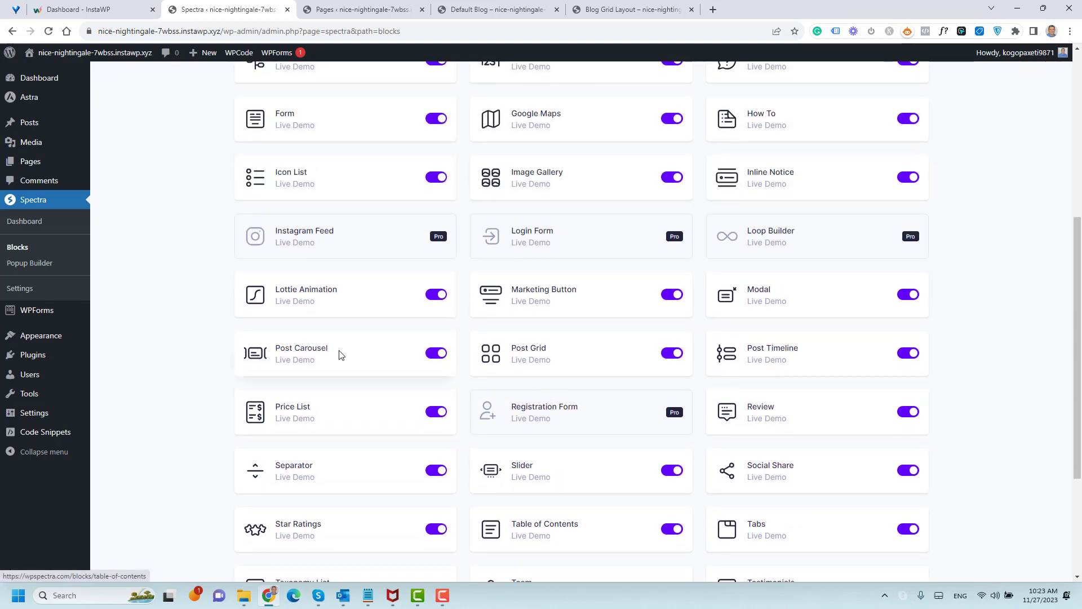
mouse_move(682, 374)
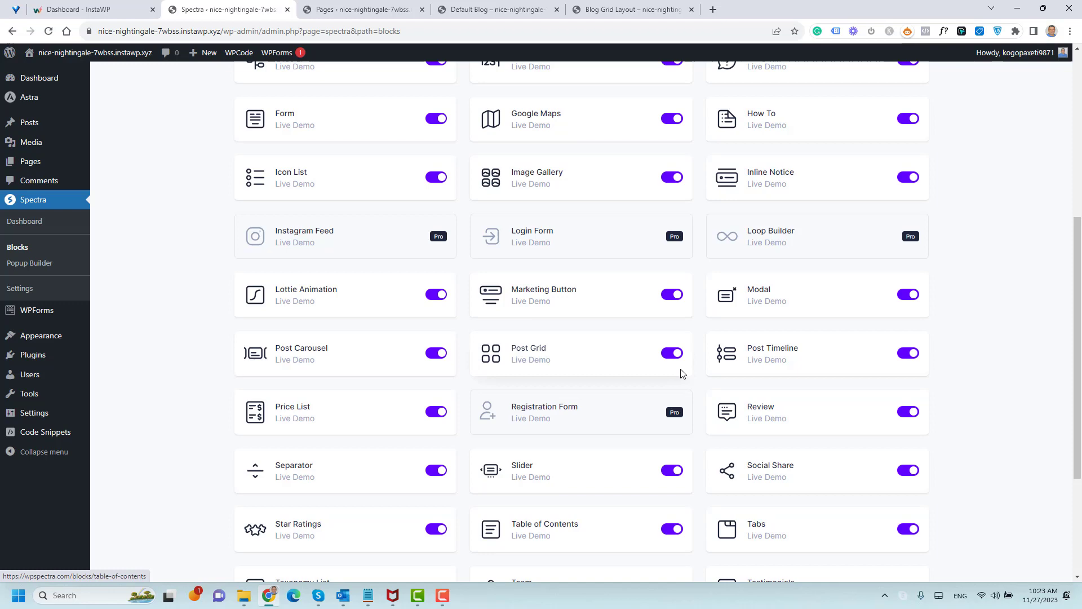
click(671, 353)
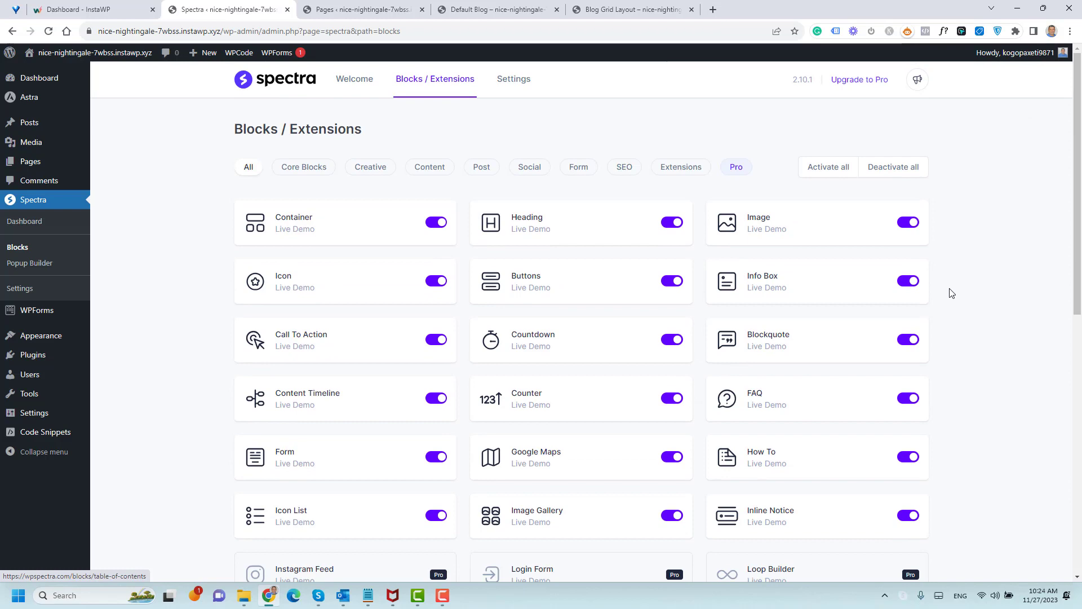
click(893, 167)
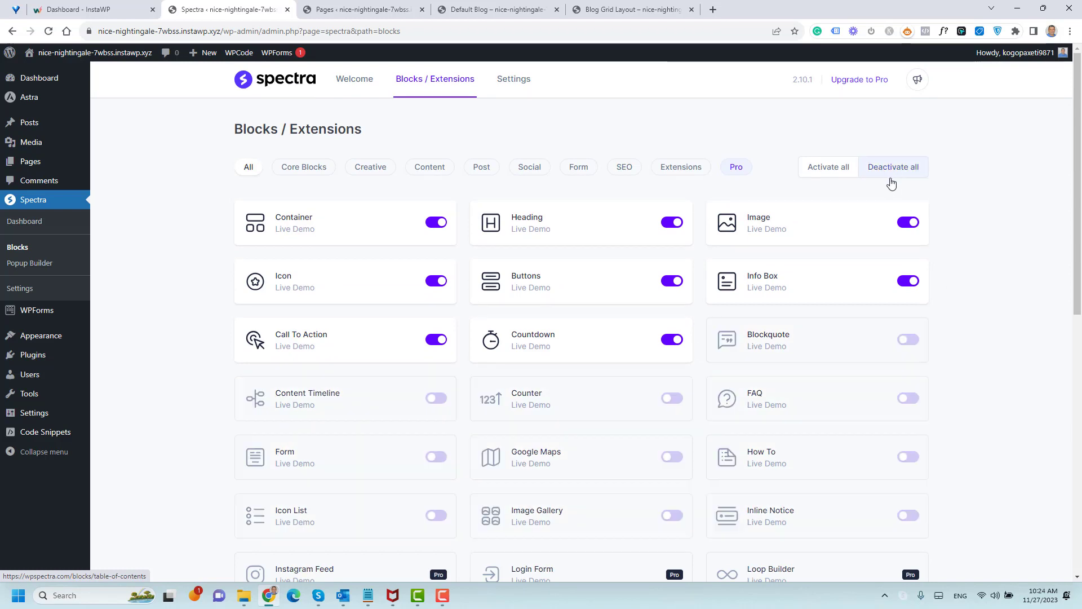
click(893, 166)
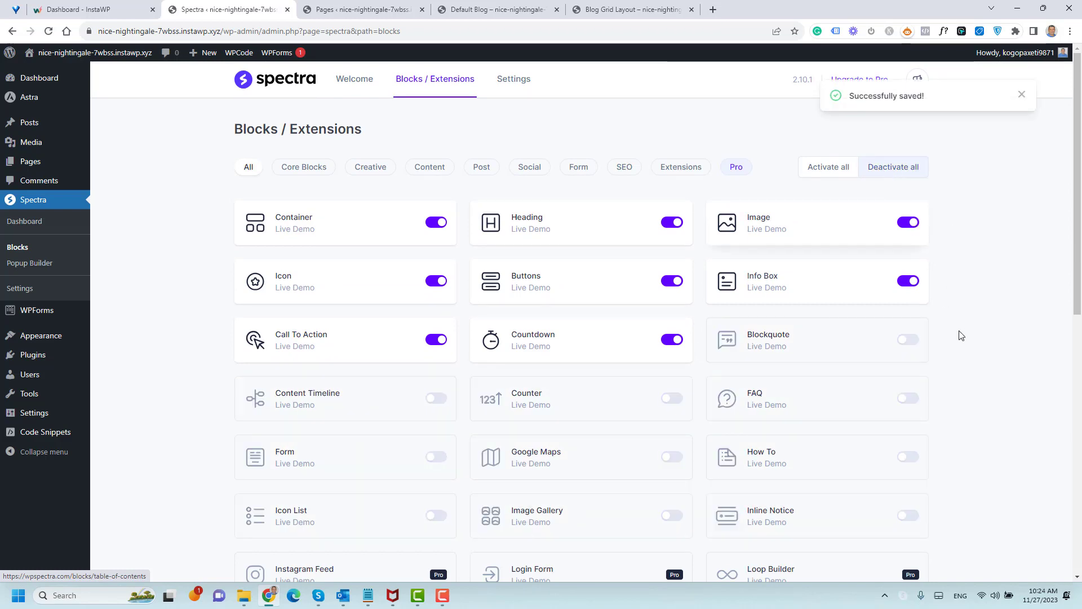
scroll(down, 3)
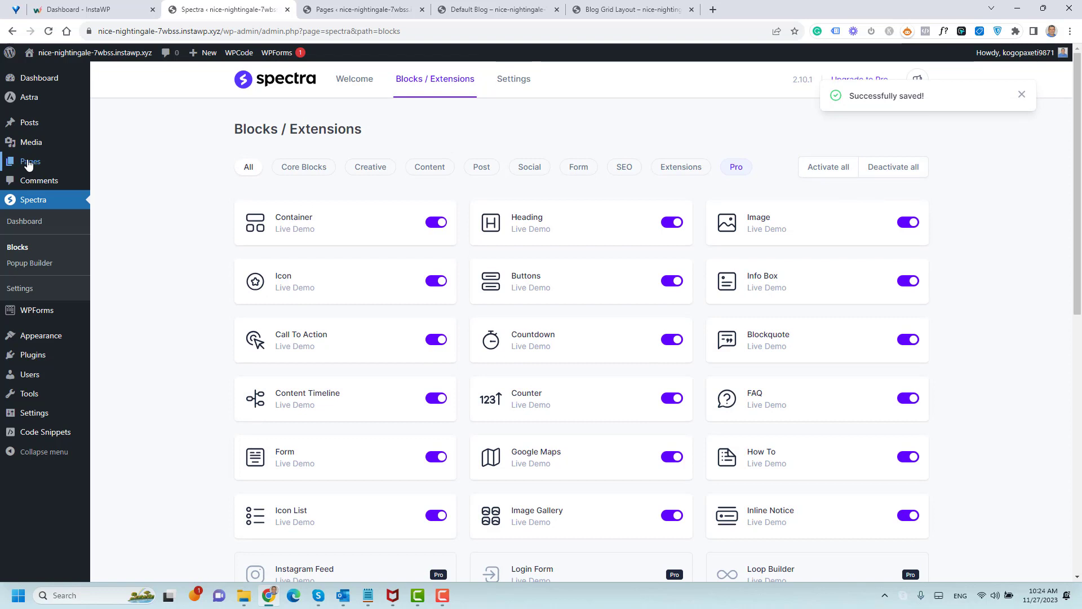
mouse_move(29, 162)
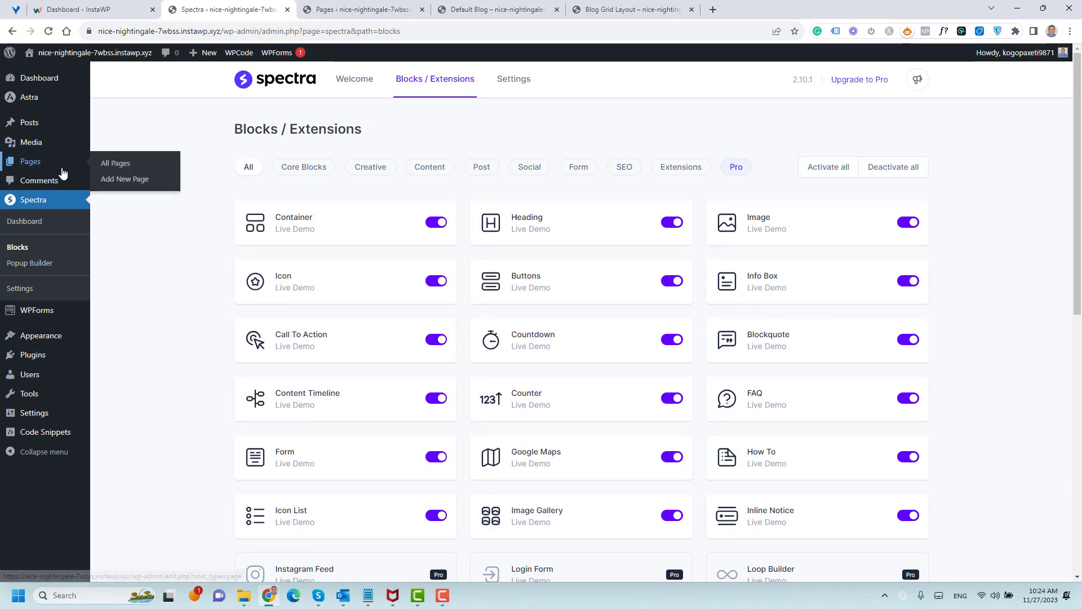
Step: Create a new page titled 'Blog Grid' with an empty first block ready below
click(126, 179)
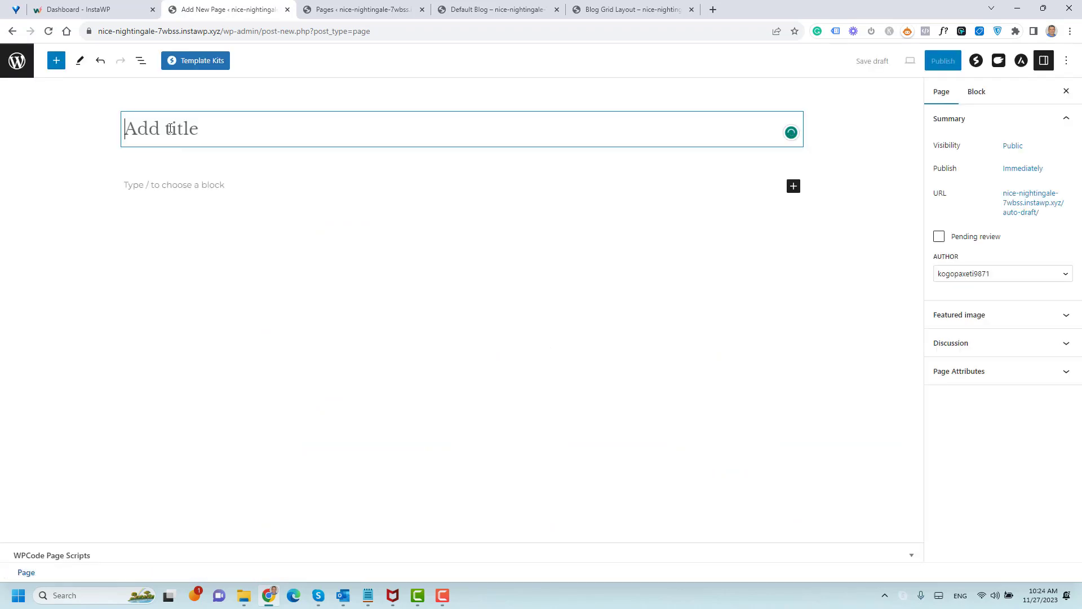
text(Blog Grid)
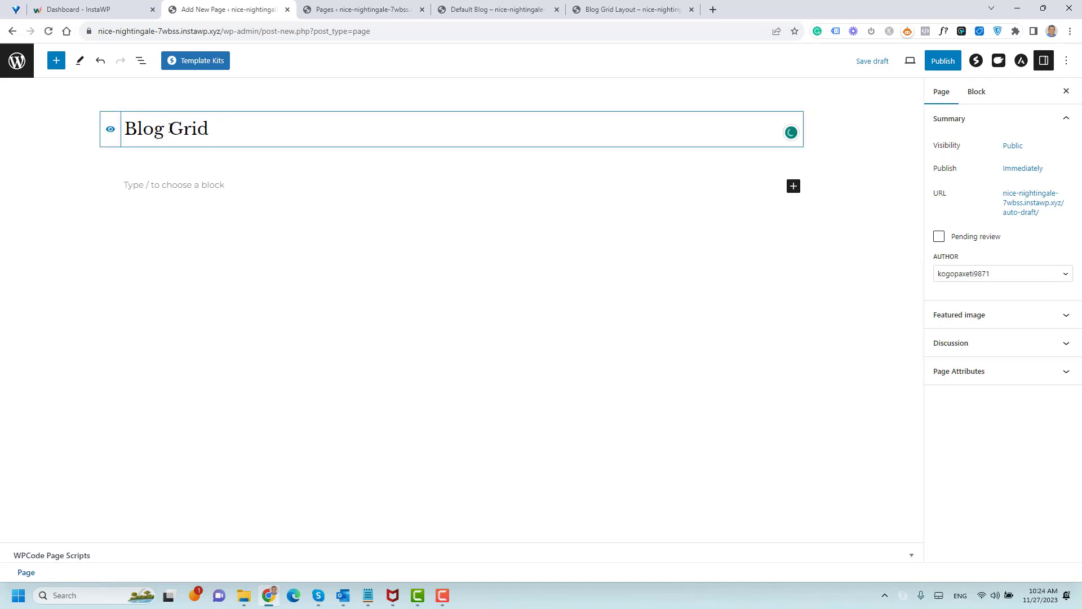
click(276, 184)
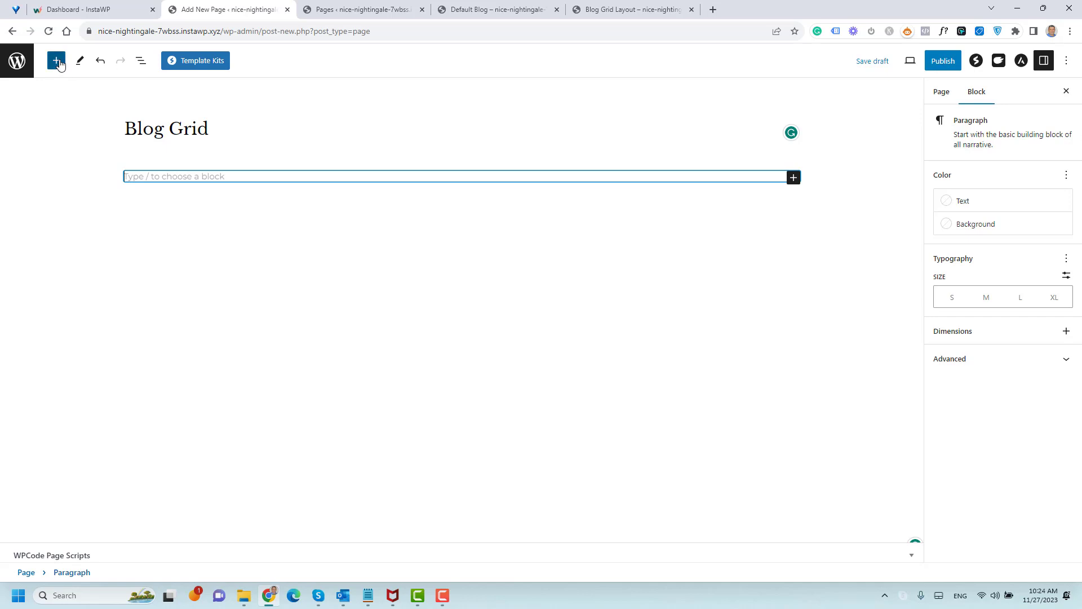
Step: Insert a Spectra Post Grid block showing 6 posts in 3 columns under the title
click(56, 61)
text(post)
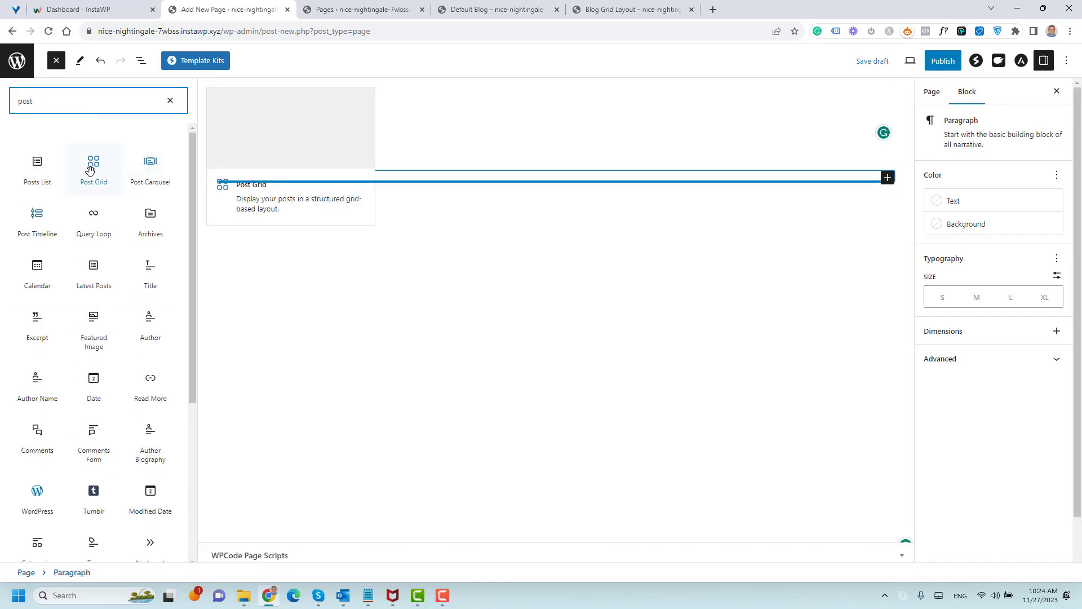
click(94, 168)
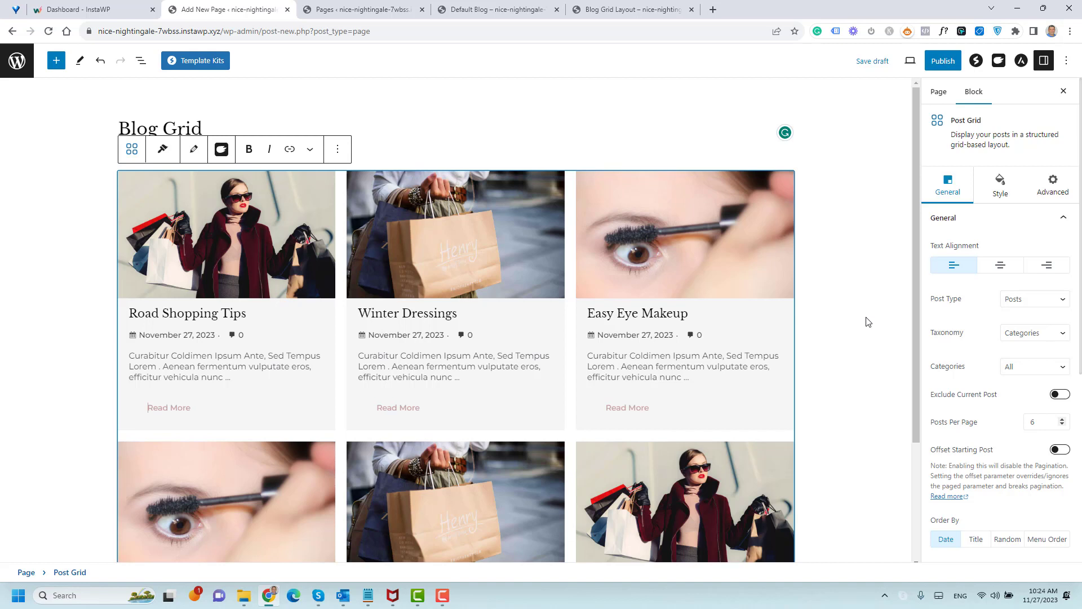
mouse_move(849, 345)
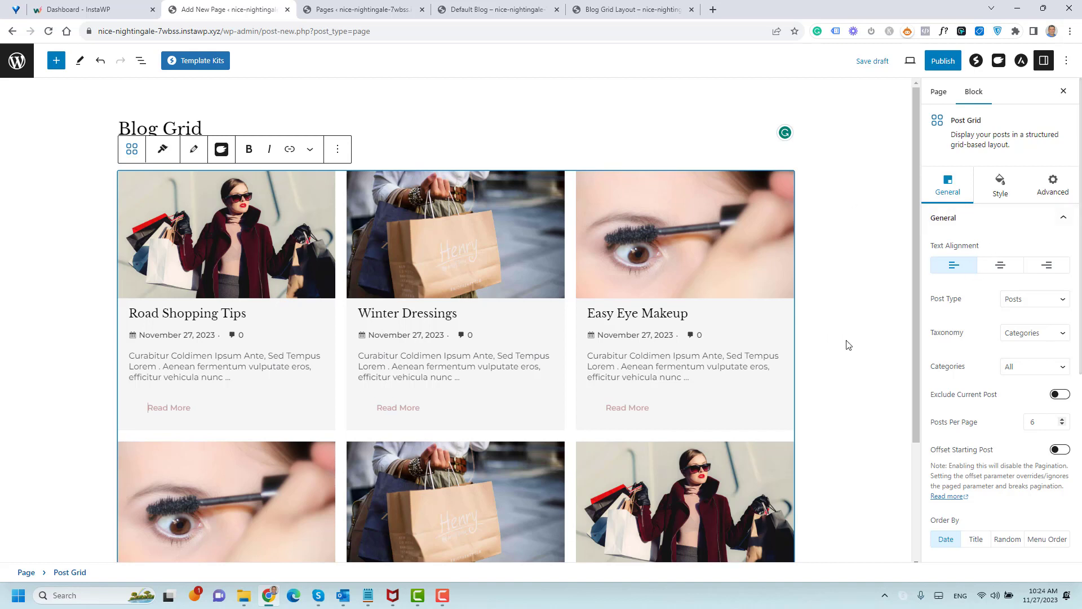
mouse_move(954, 264)
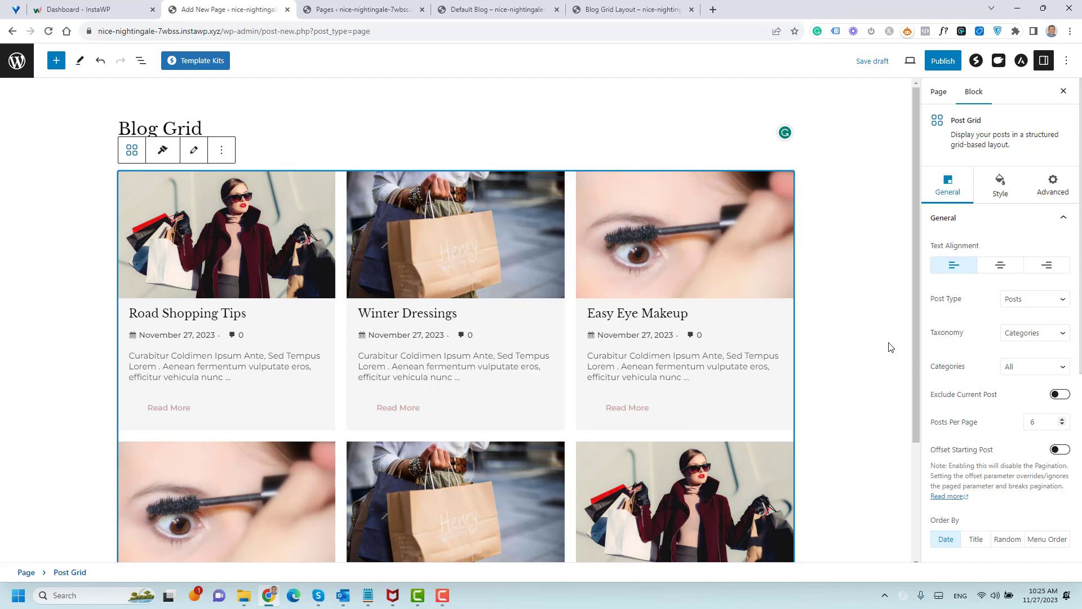
mouse_move(1074, 326)
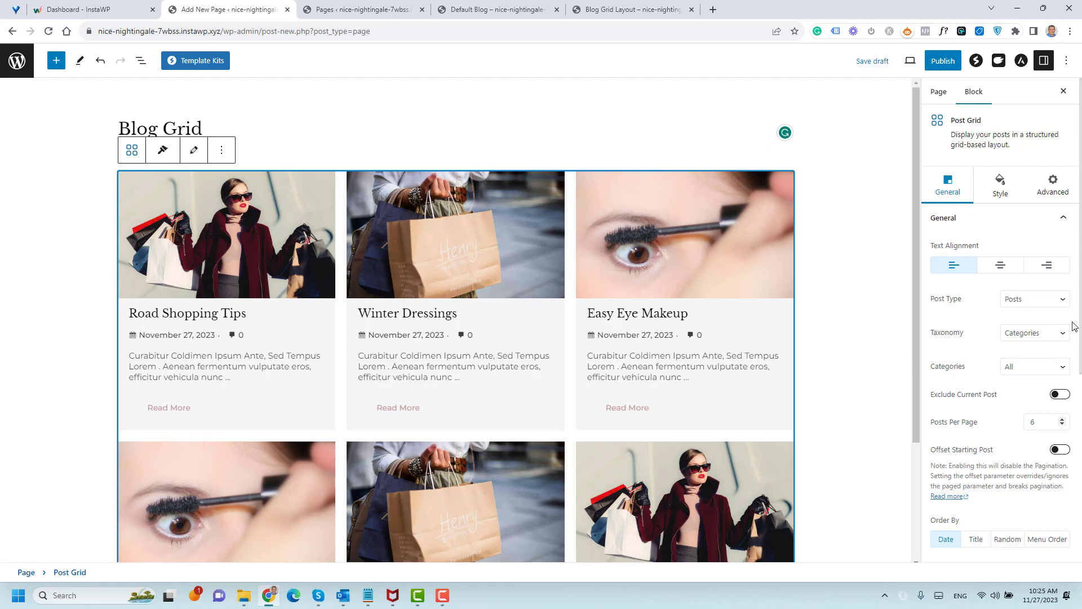
mouse_move(947, 192)
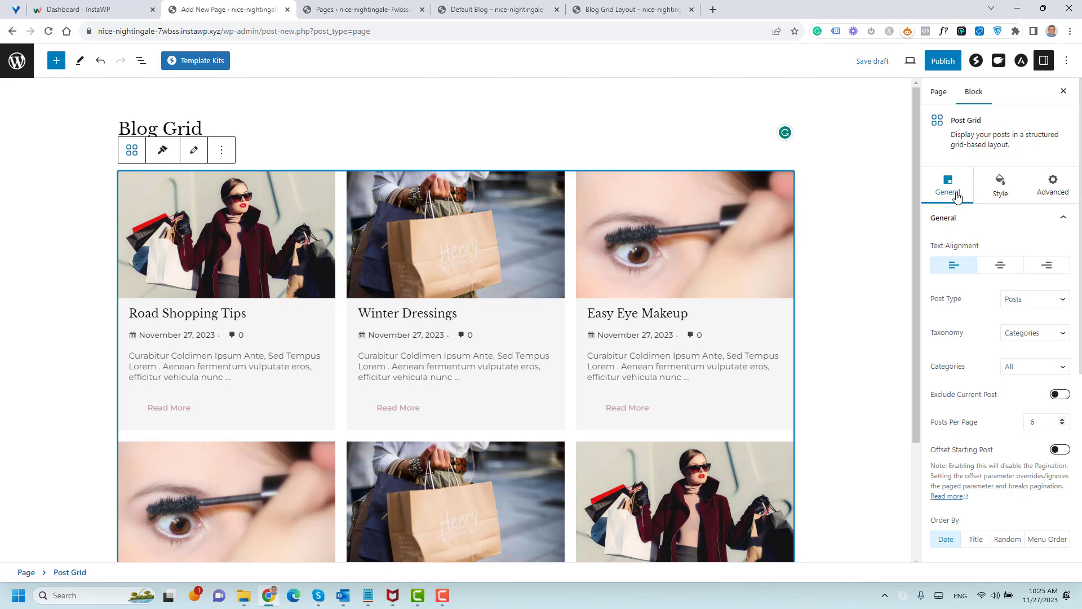
Step: Filter the grid to Eye Products, then set Categories back to All
click(1034, 367)
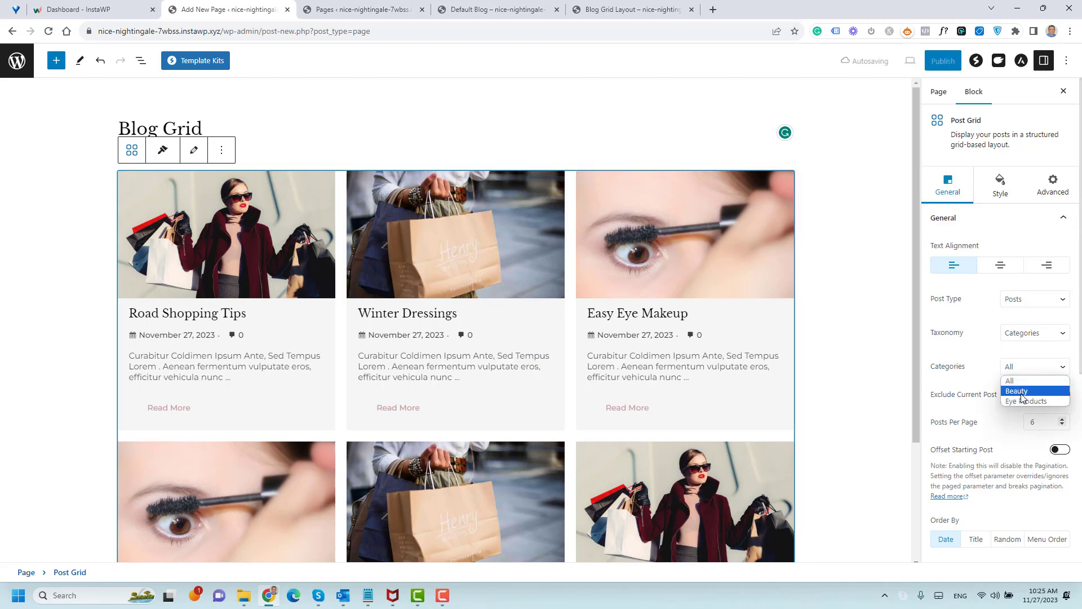
click(1022, 402)
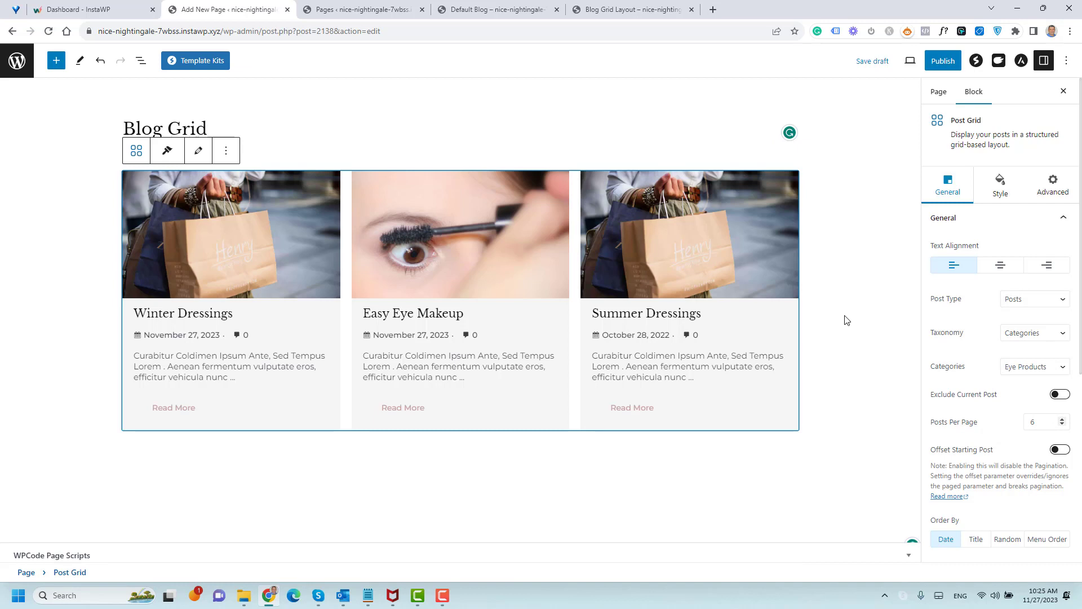
click(1034, 367)
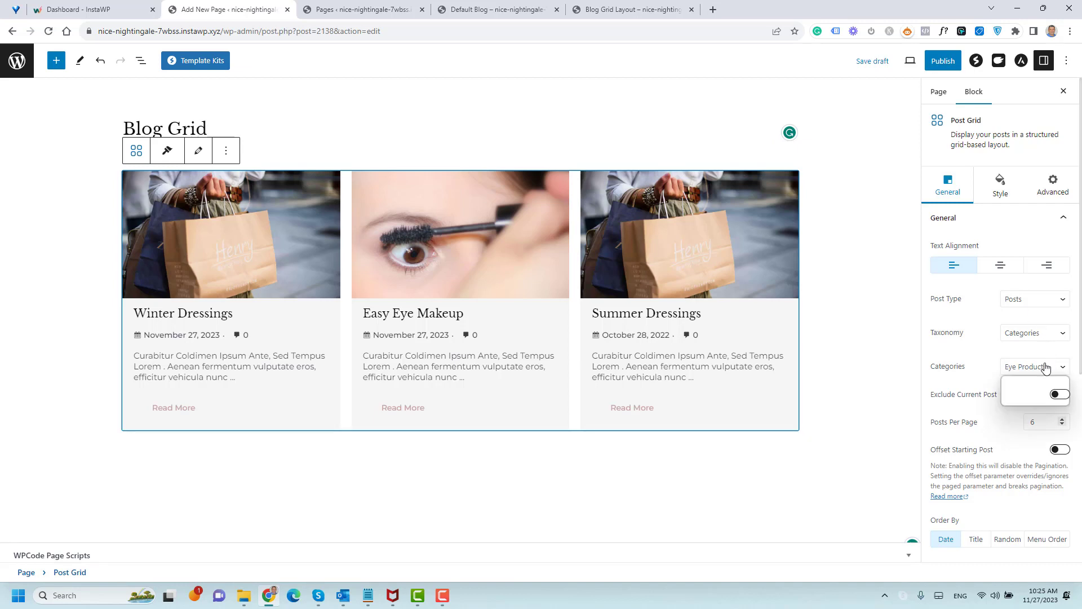
click(1034, 366)
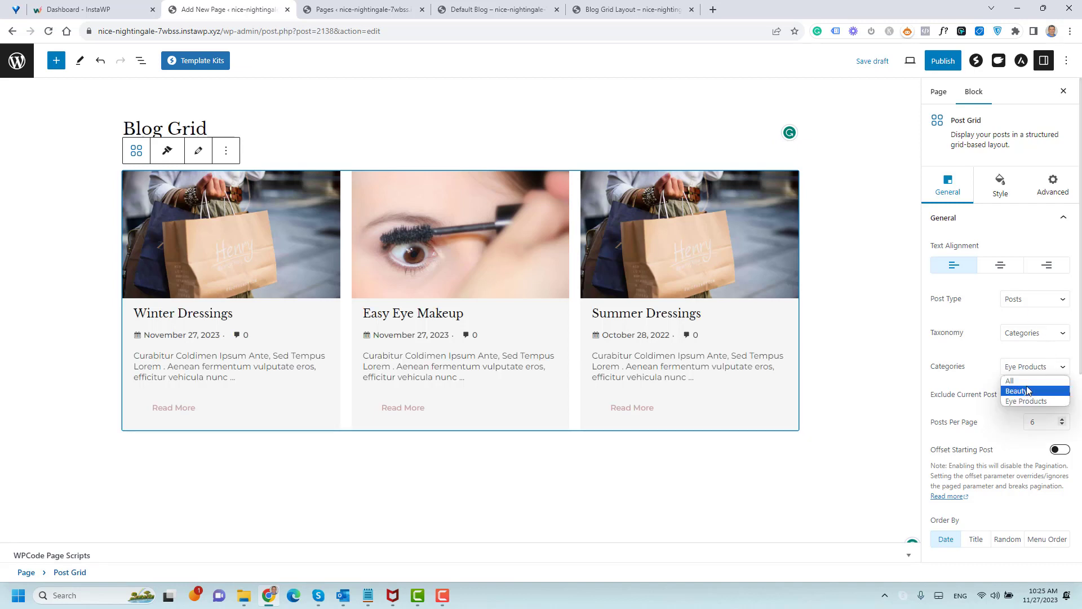
click(1010, 380)
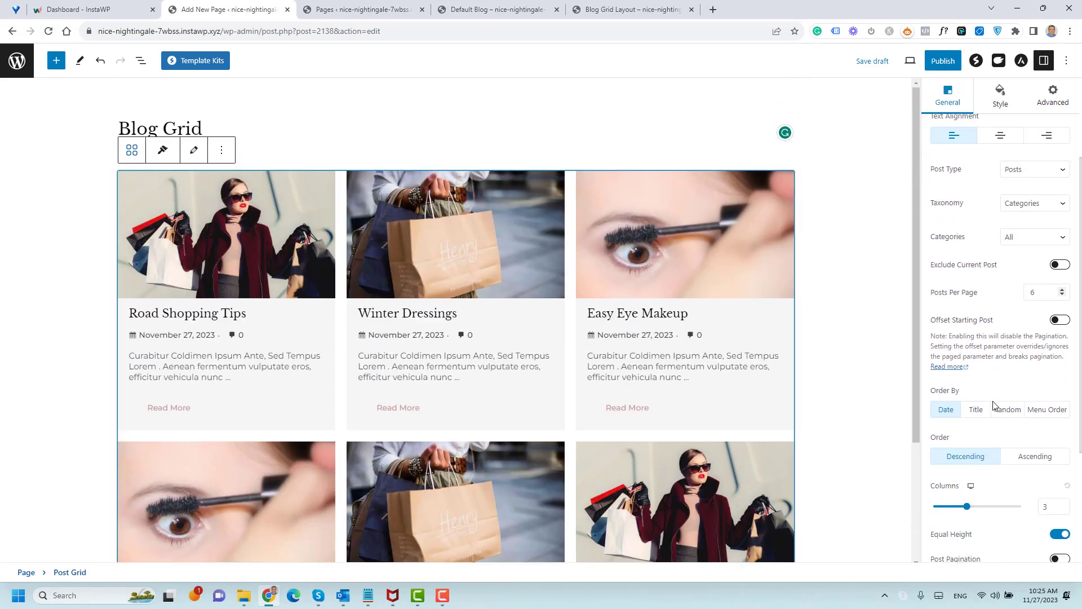
Step: Try 2 columns and restore the grid to 3 columns
scroll(down, 3)
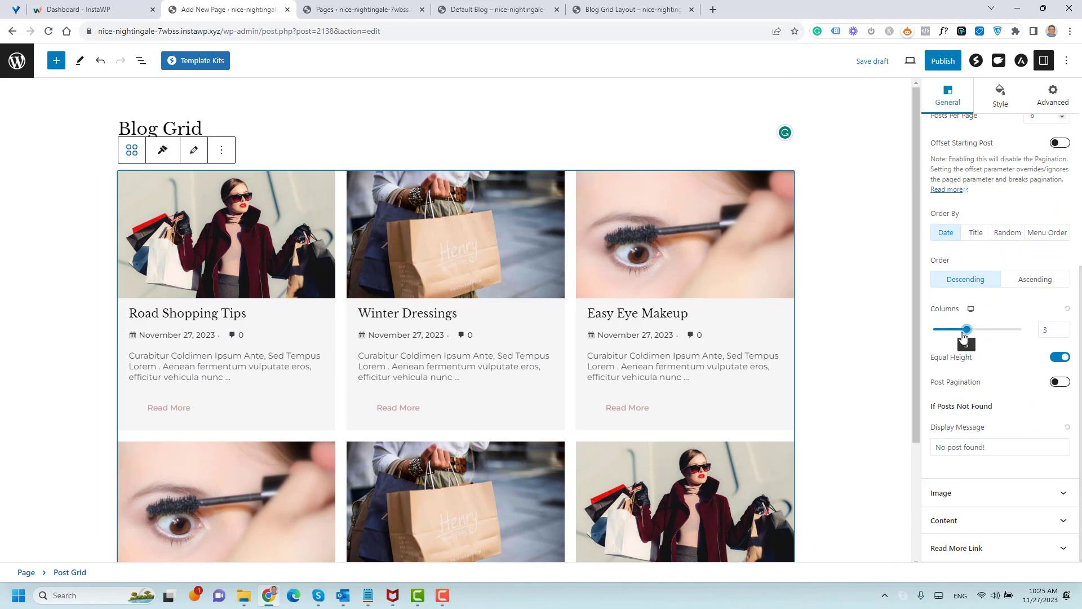
drag(967, 329, 956, 329)
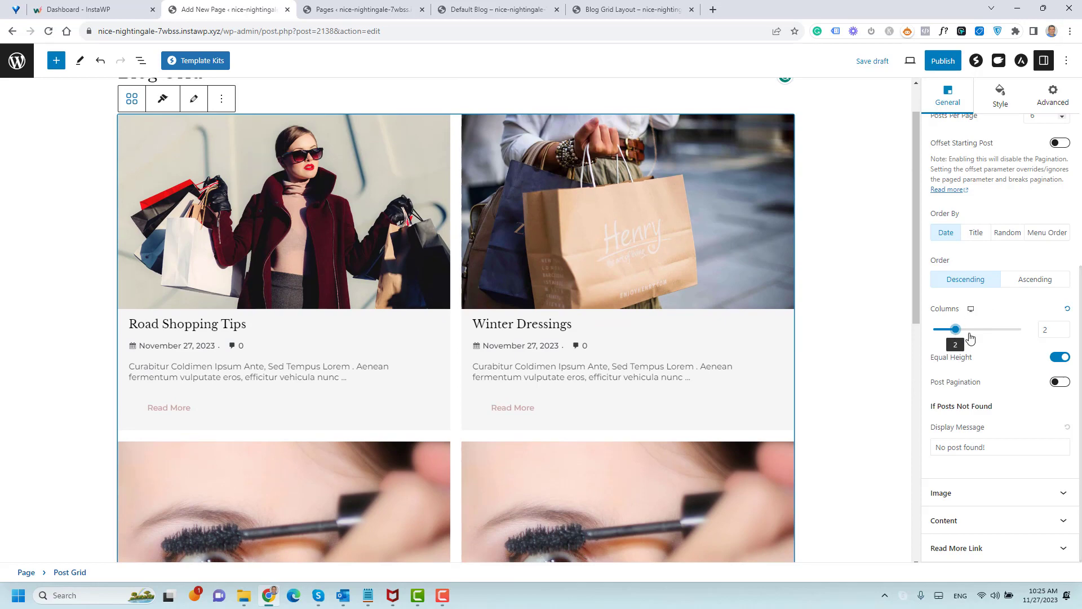
drag(956, 330, 966, 329)
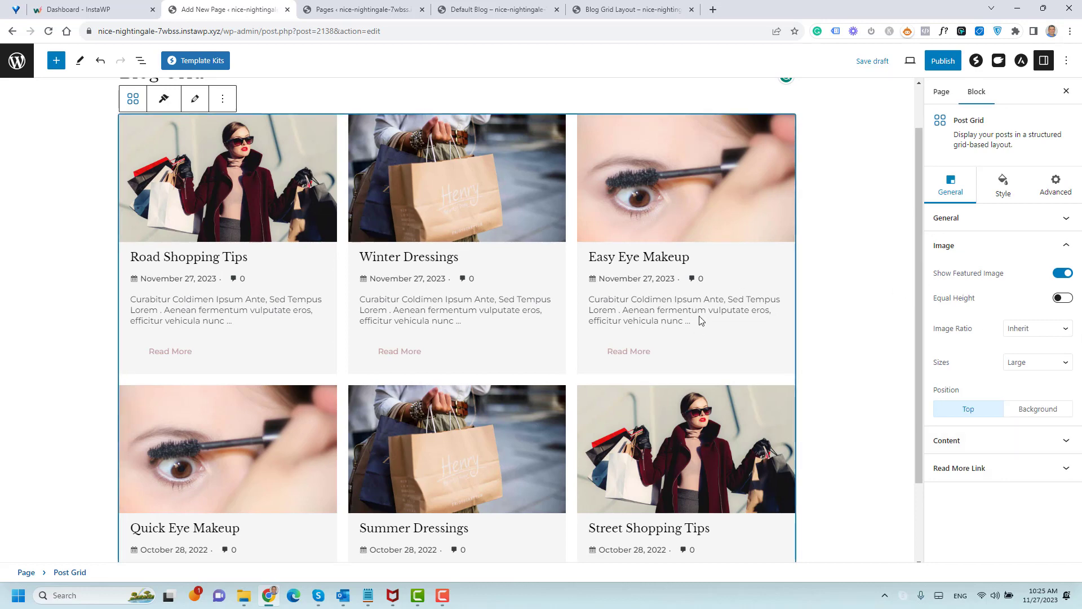
click(1035, 328)
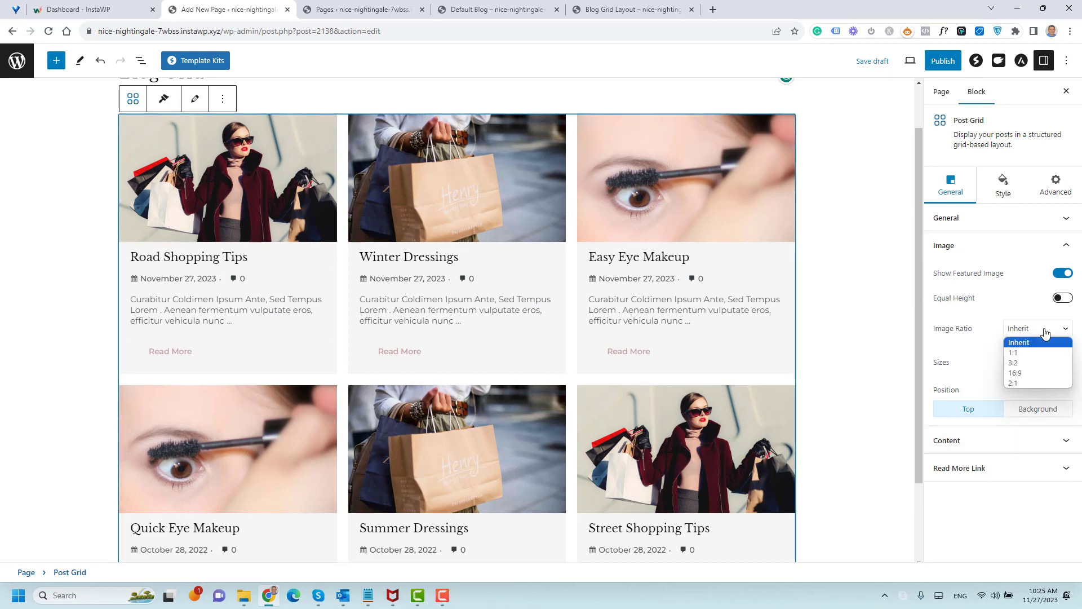
click(1016, 373)
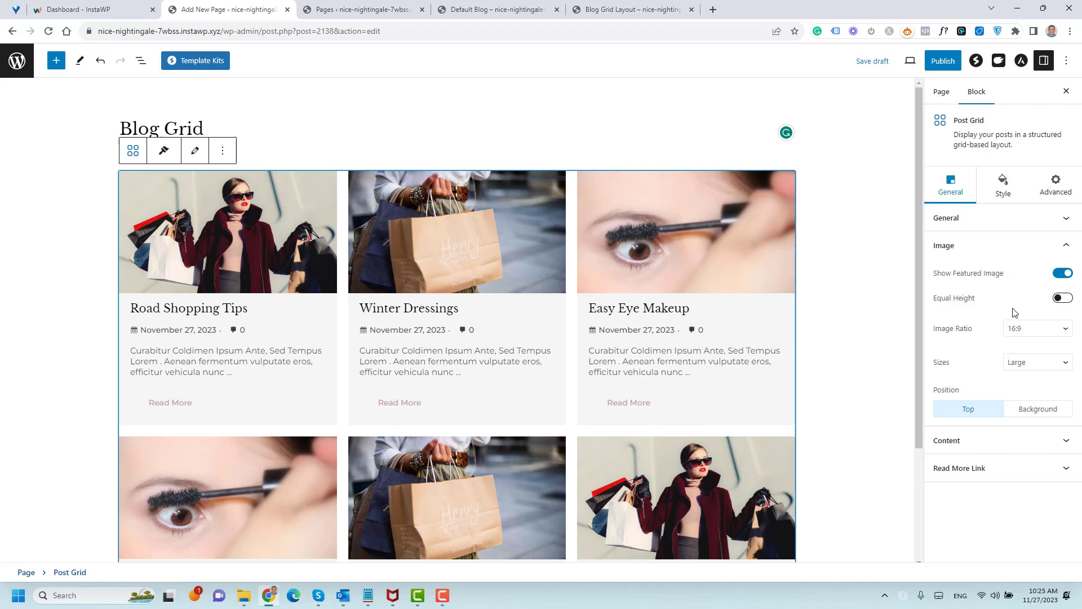
click(1035, 328)
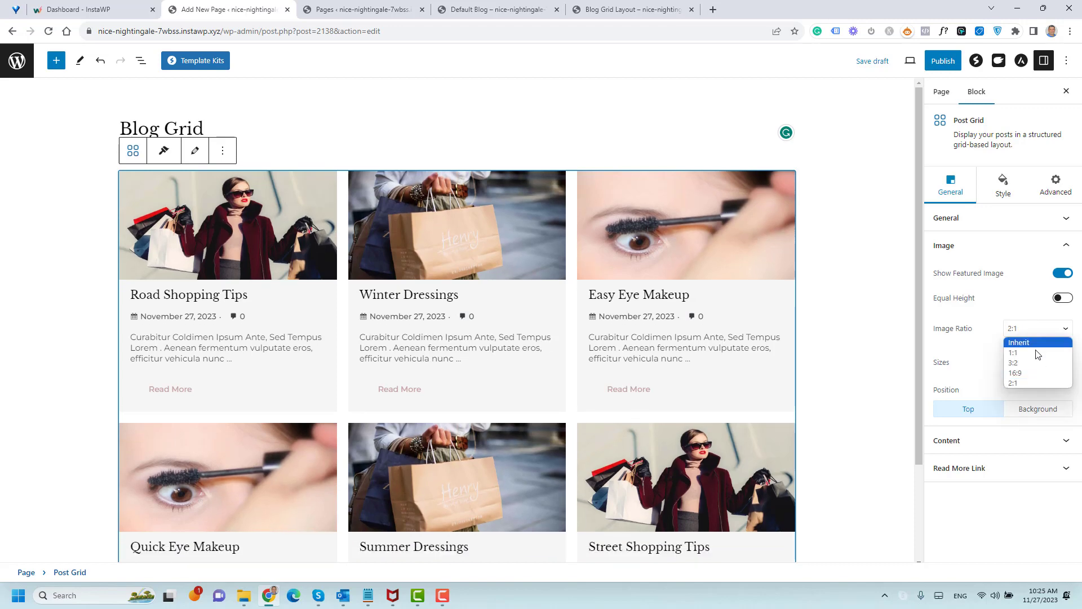
click(1019, 343)
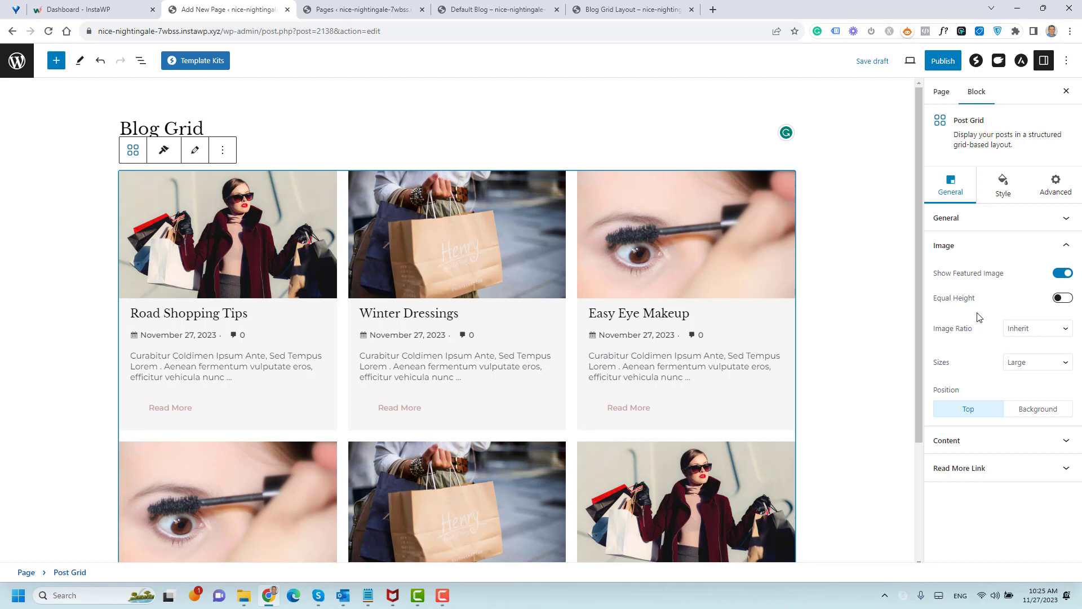
mouse_move(998, 383)
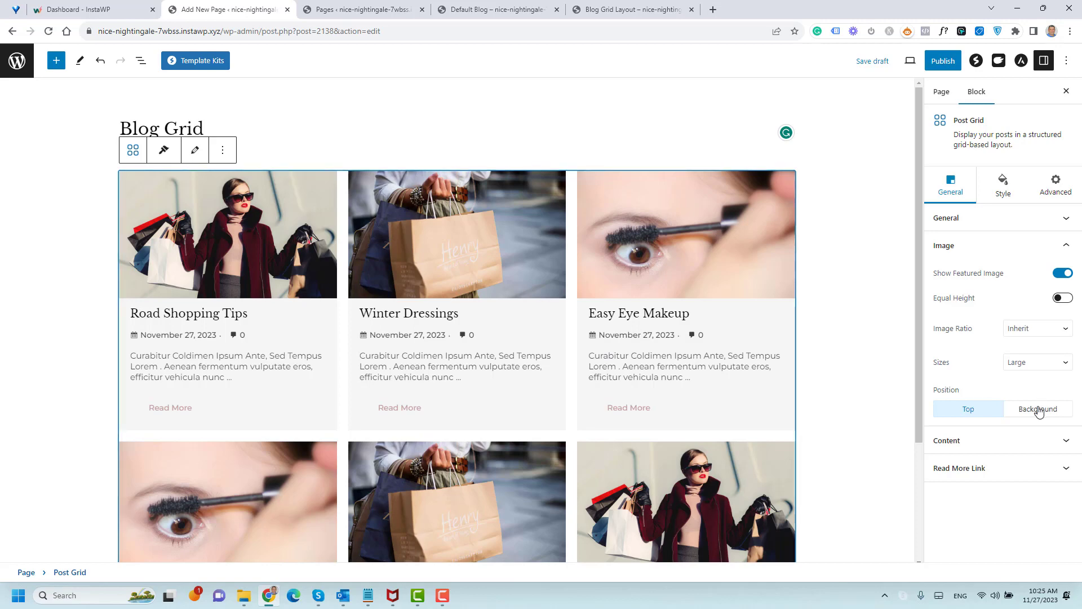
click(1037, 408)
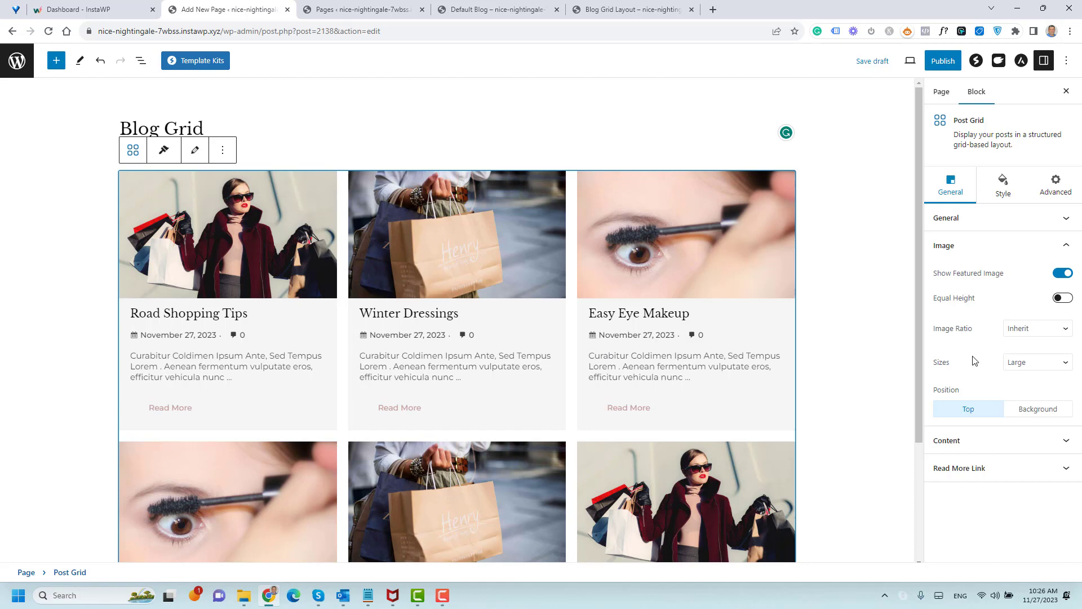
Step: Apply a light Box Shadow preset to the Post Grid cards
click(1000, 184)
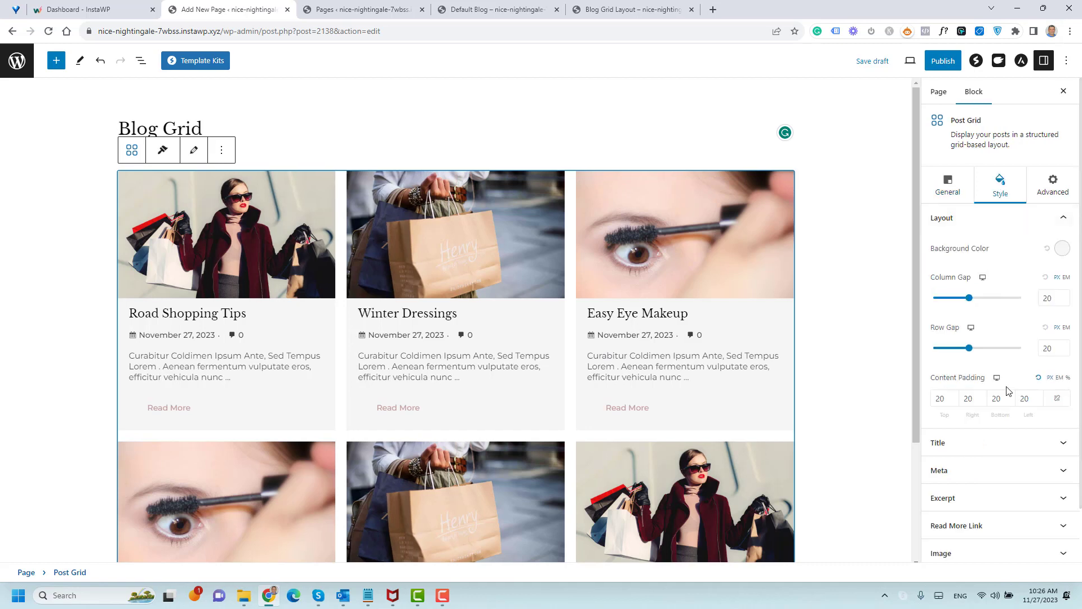
scroll(down, 3)
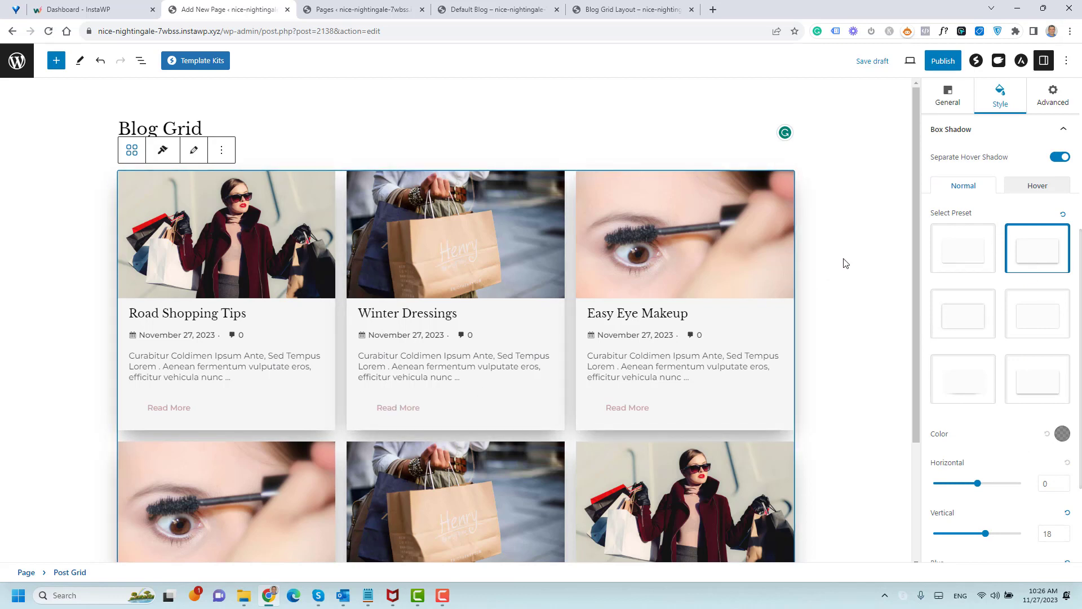
scroll(down, 3)
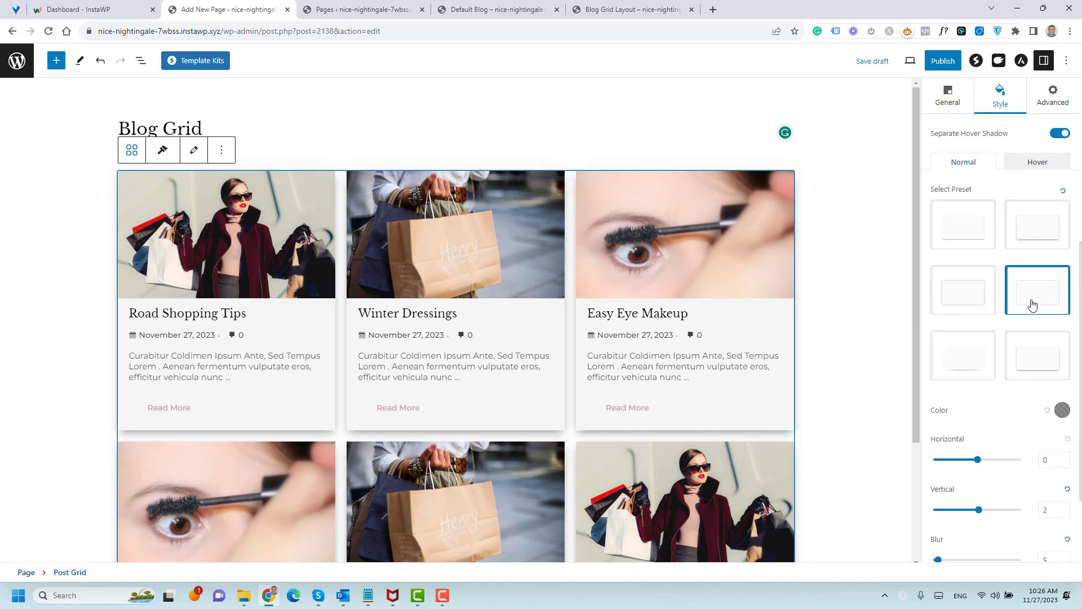
click(1037, 224)
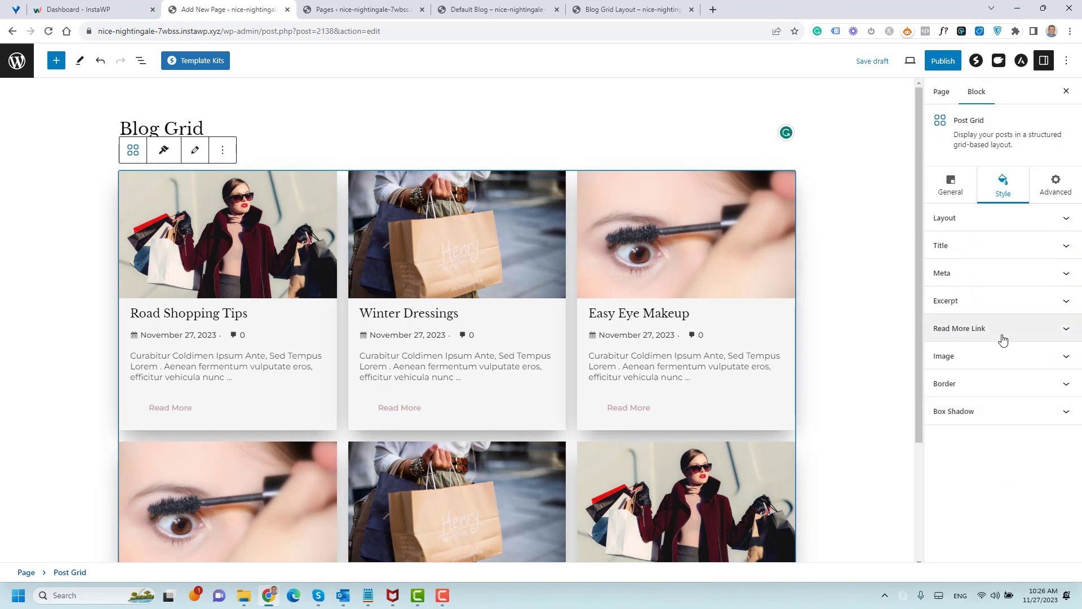
mouse_move(932, 331)
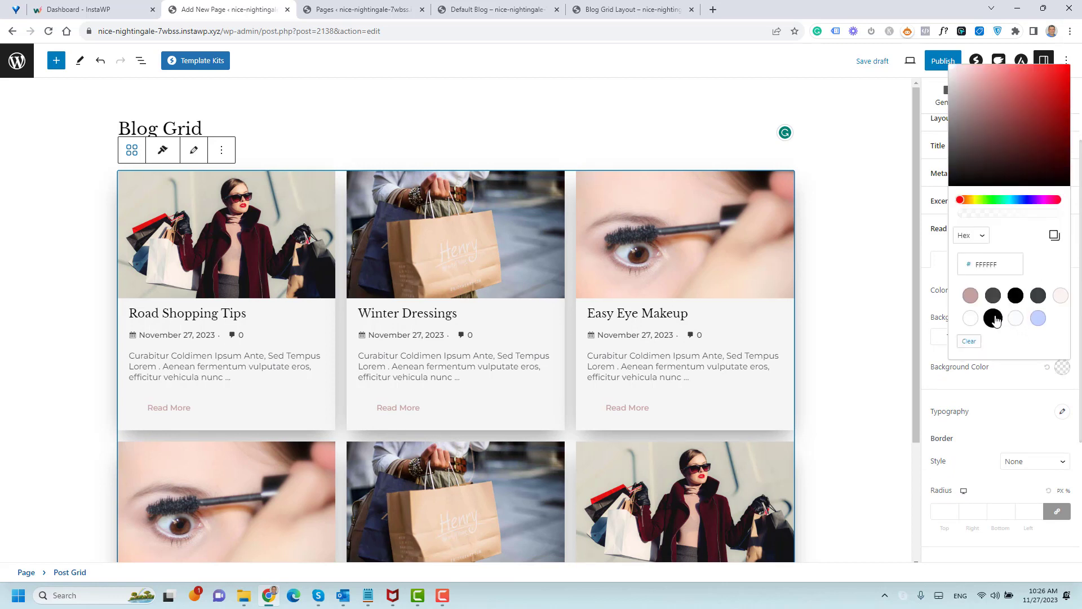
Step: Make the Read More links black buttons with white text and choose a hover text colour
click(993, 319)
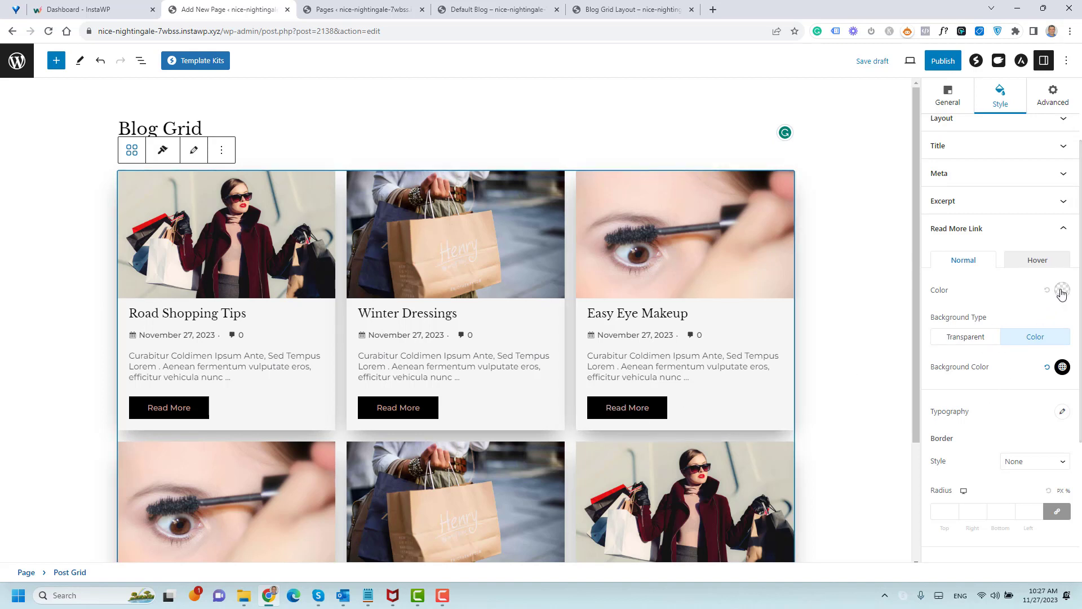
click(1062, 290)
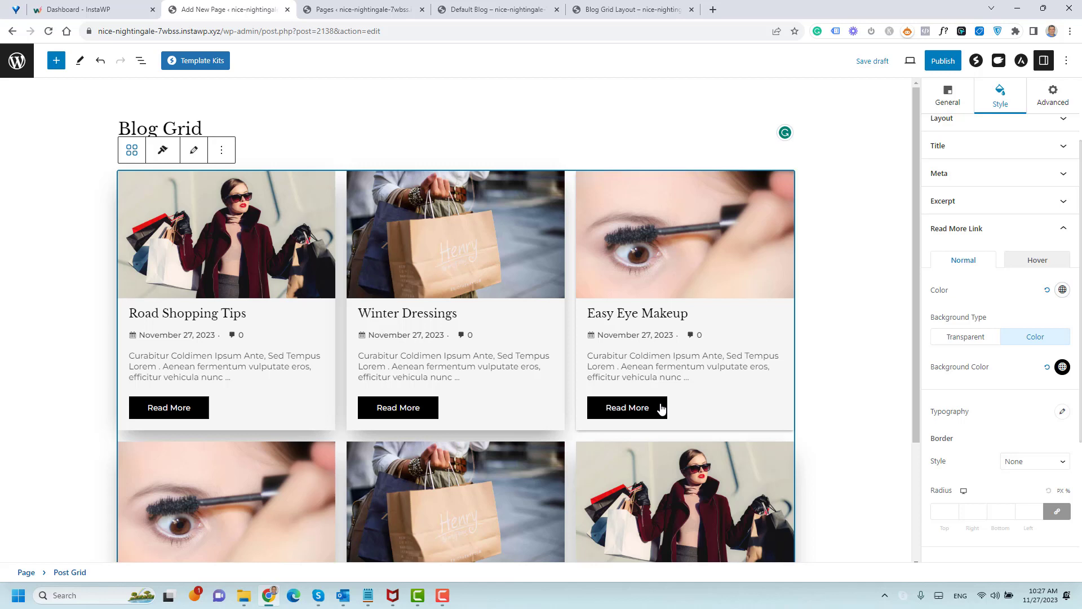
click(1062, 366)
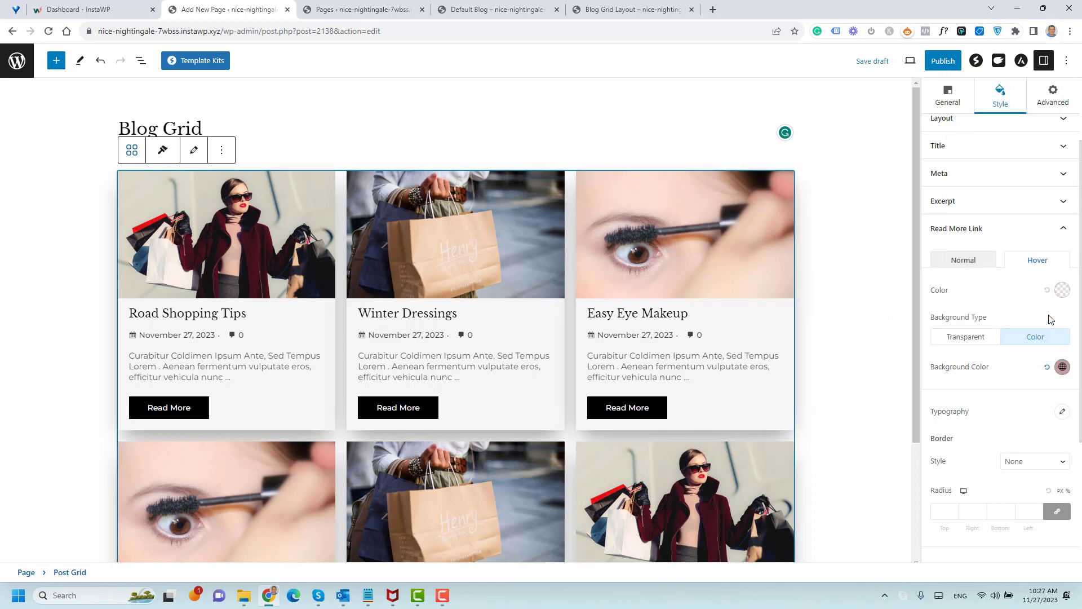
click(1062, 367)
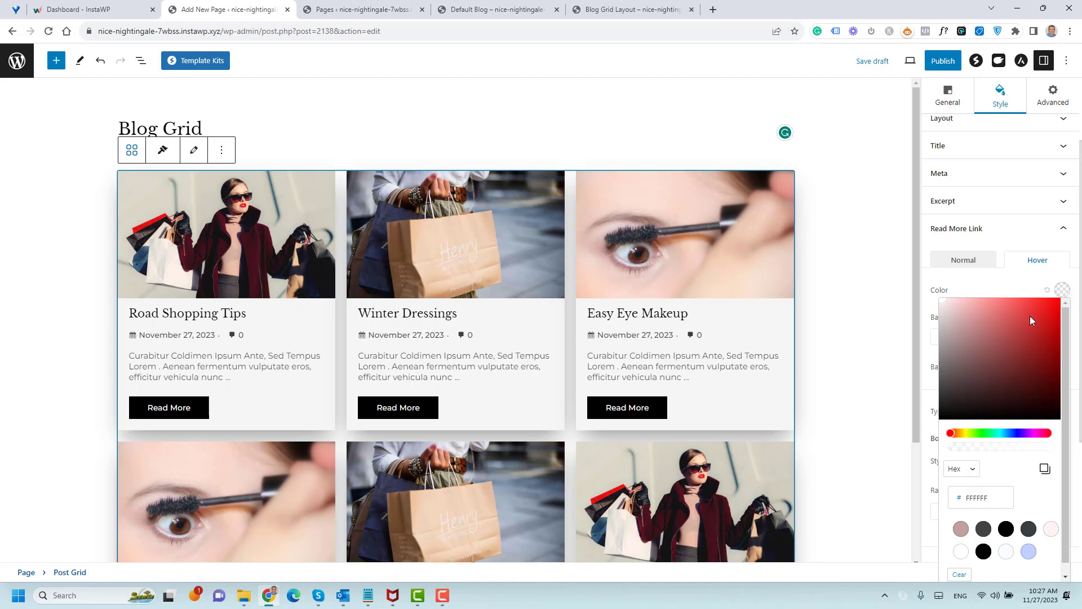
click(1013, 433)
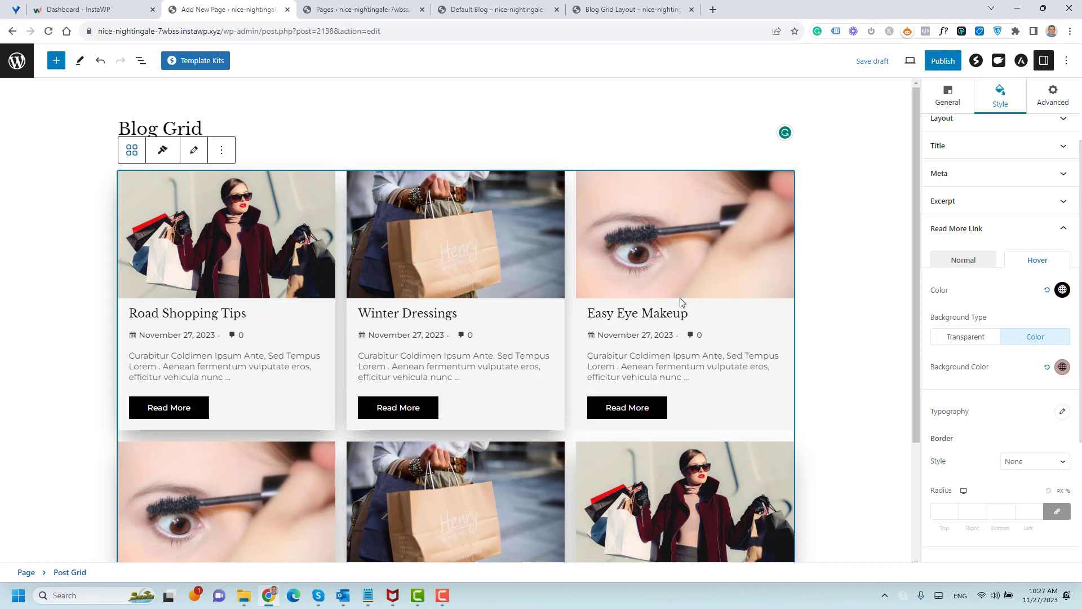
mouse_move(626, 407)
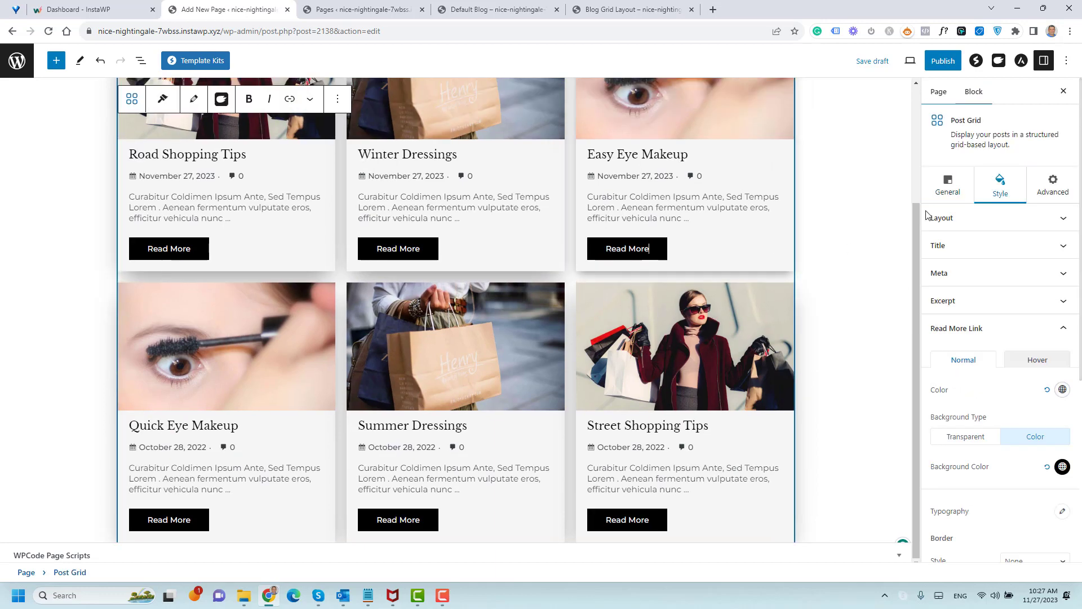
Step: In the Content settings, turn off Show Date and Show Comment on the cards
click(947, 185)
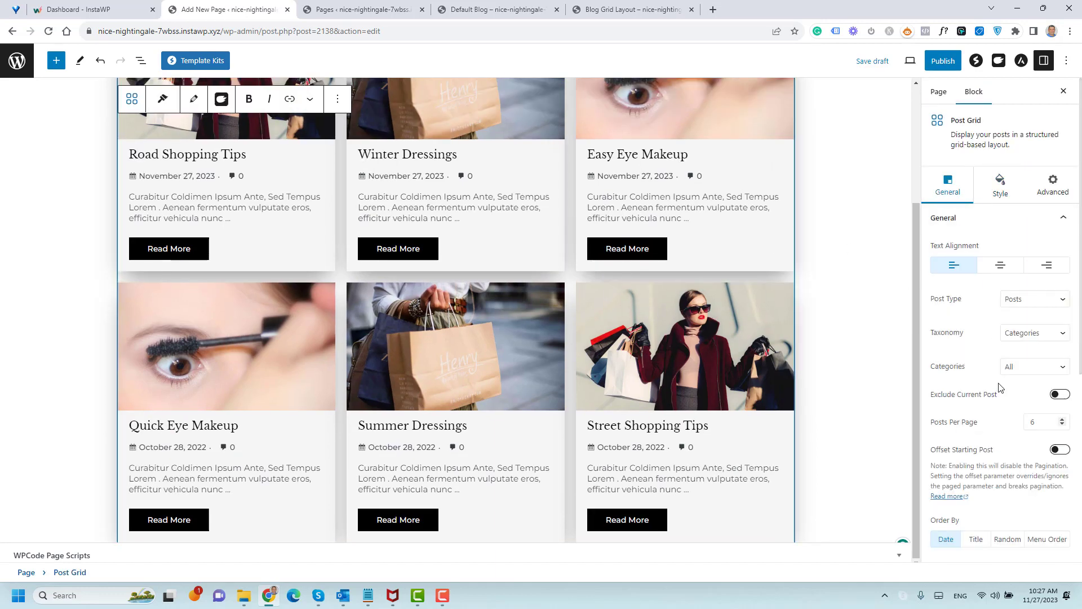
scroll(down, 3)
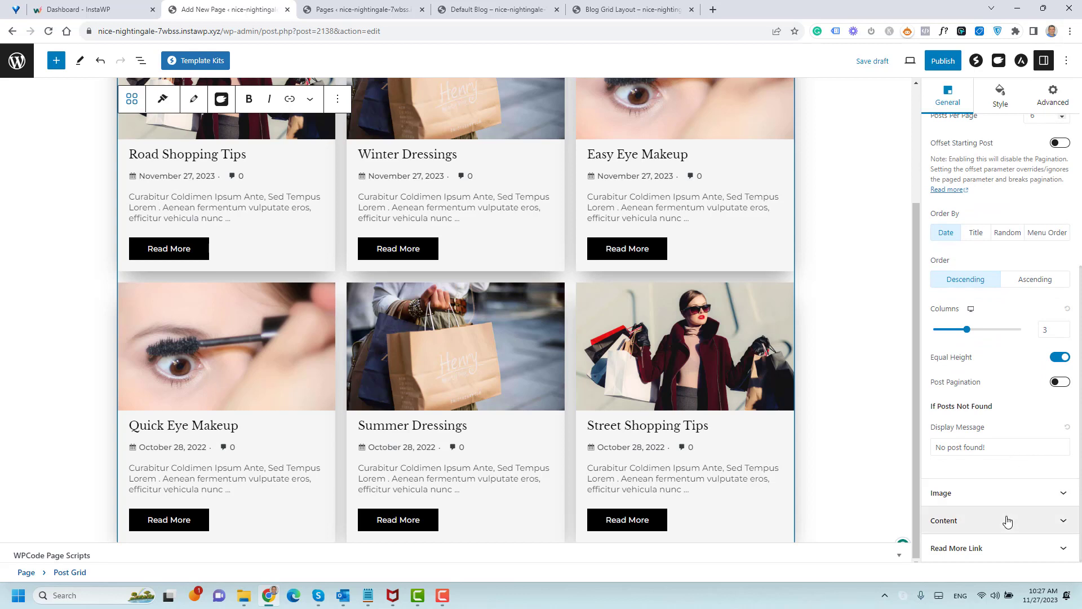
click(944, 521)
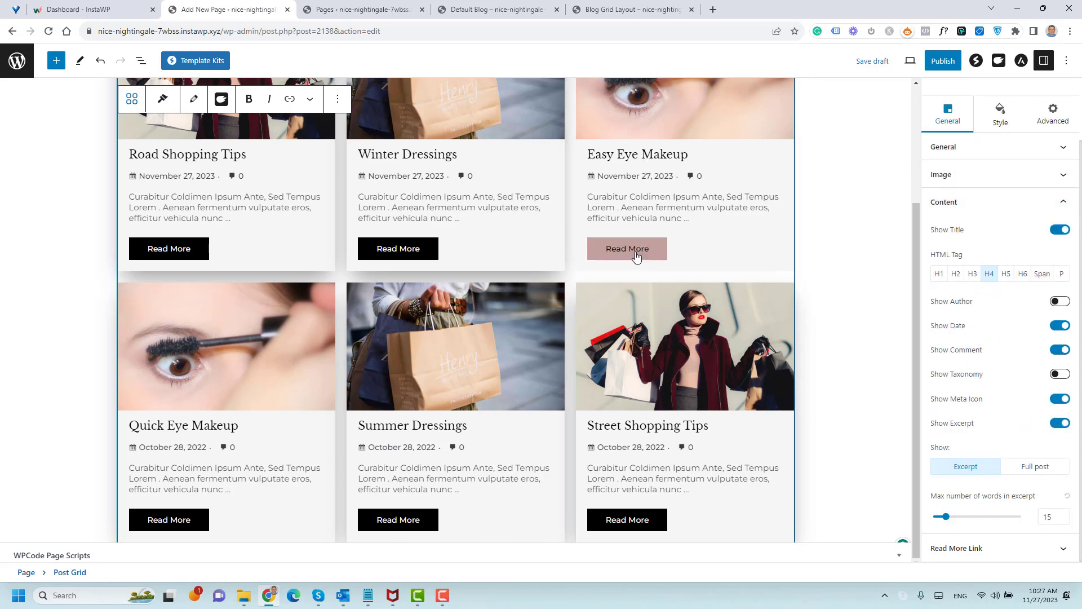
scroll(down, 3)
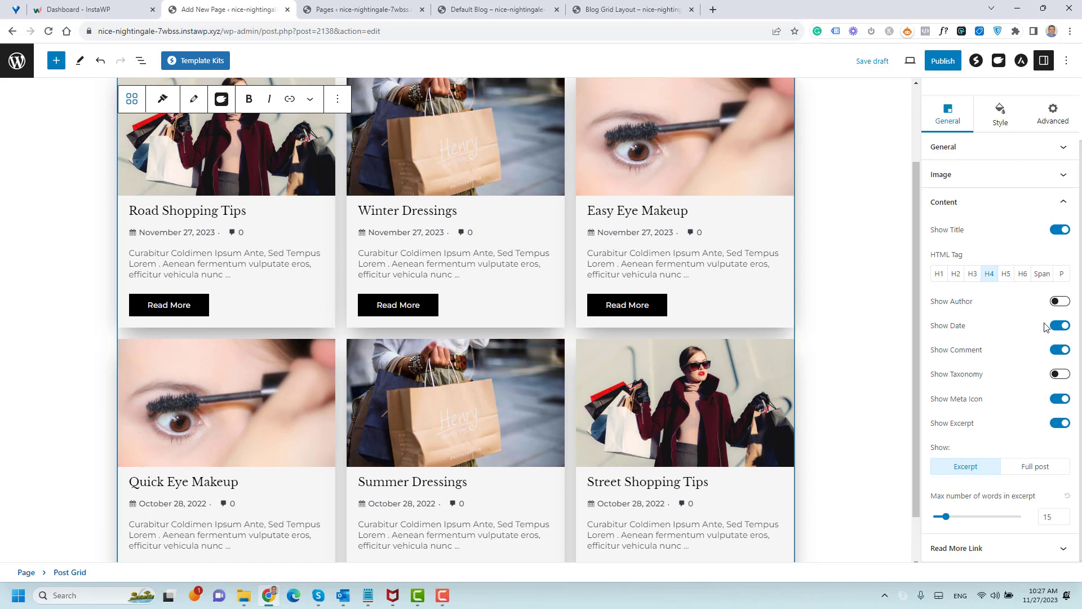
click(1059, 324)
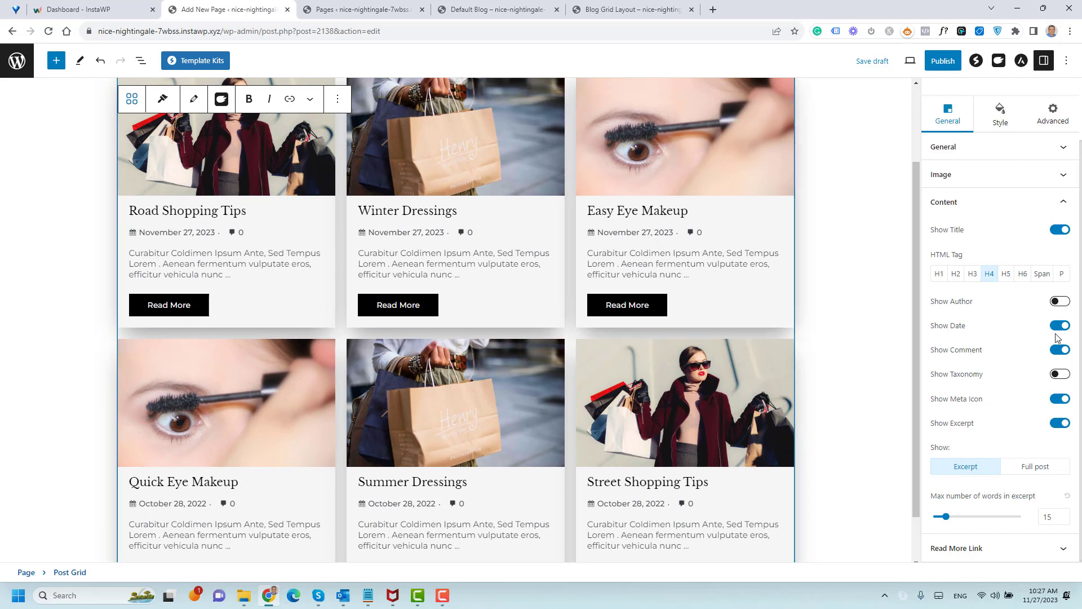
click(1059, 324)
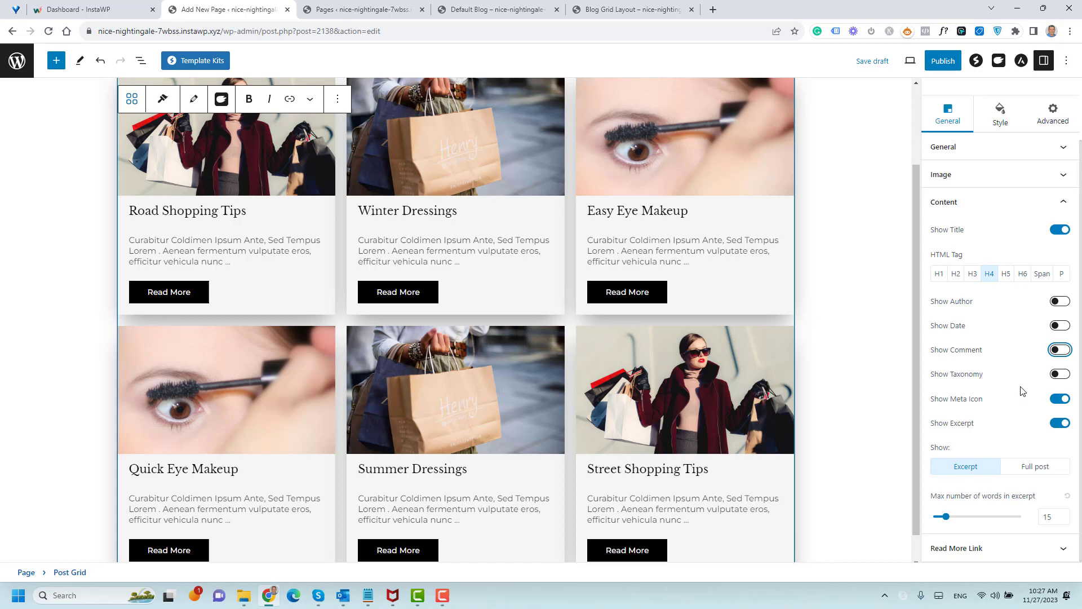
Step: Test Show Taxonomy and its Meta styling, turn taxonomy off again, and publish the page
click(1060, 373)
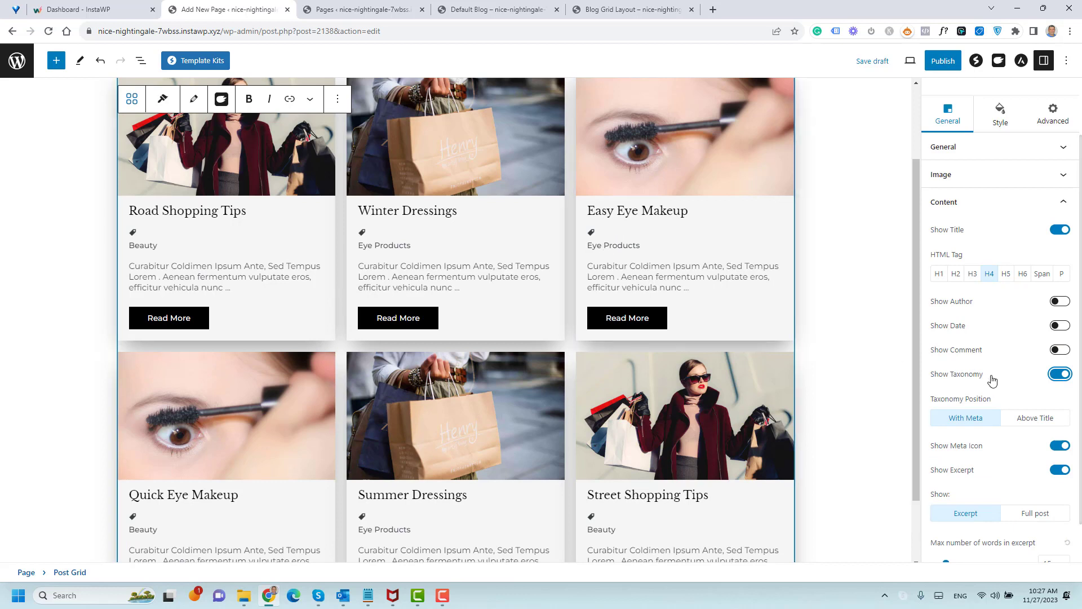
click(1000, 113)
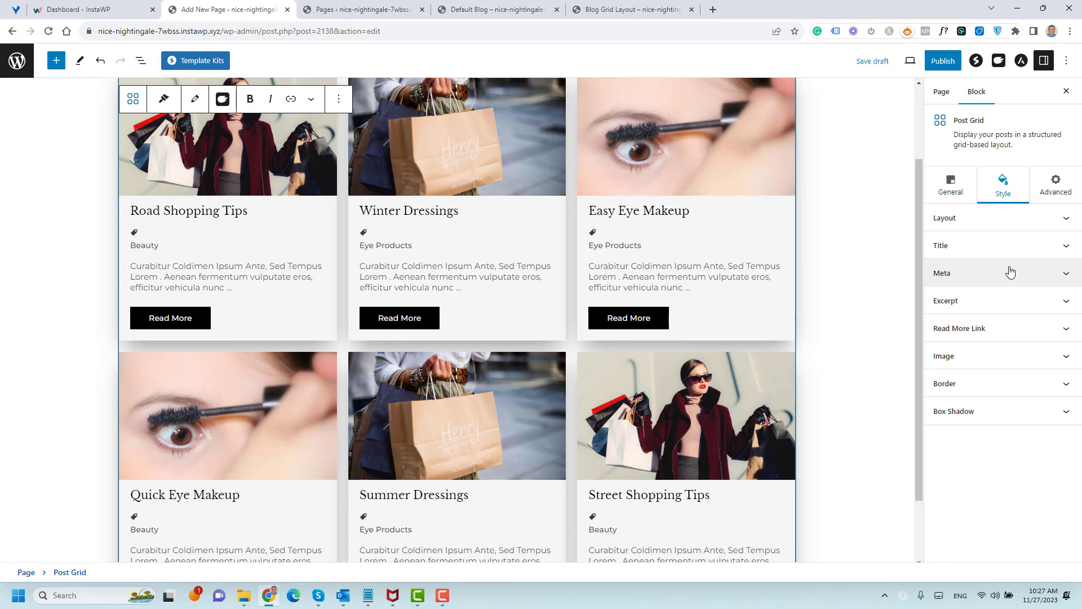
mouse_move(992, 286)
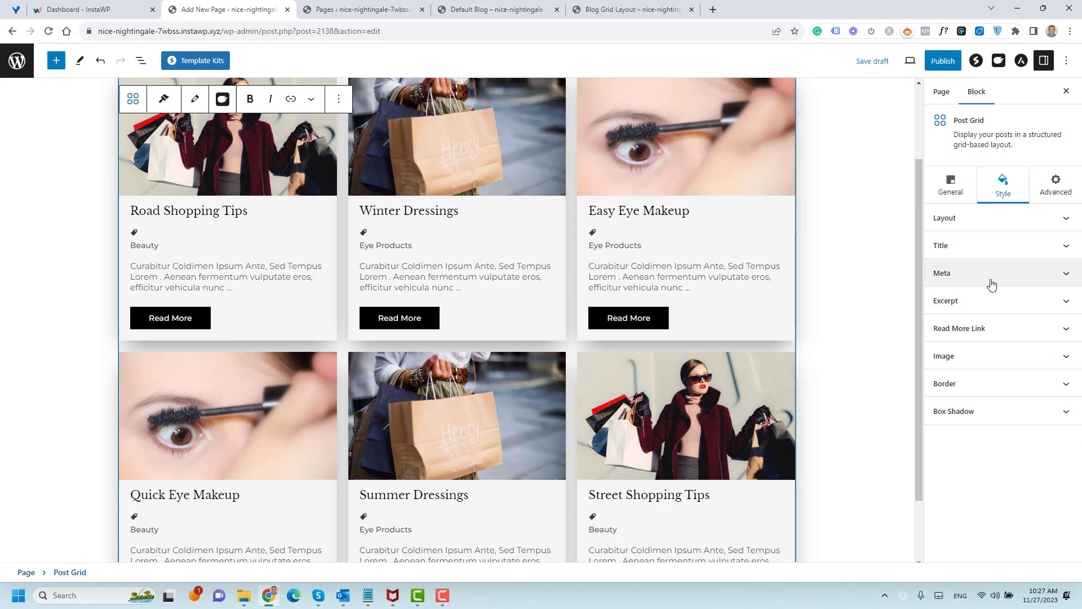
click(942, 273)
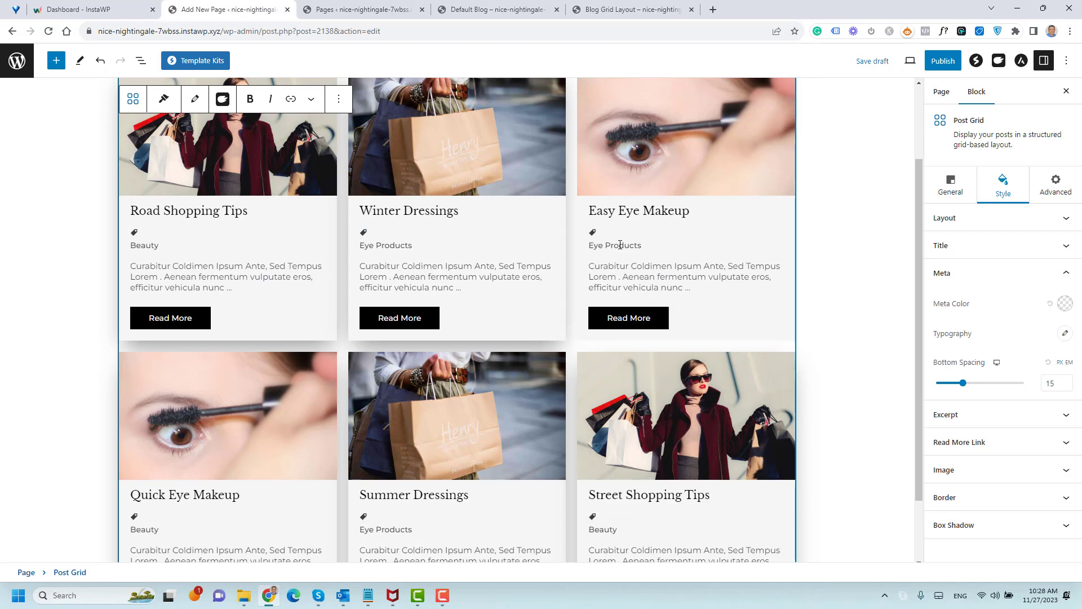
click(951, 184)
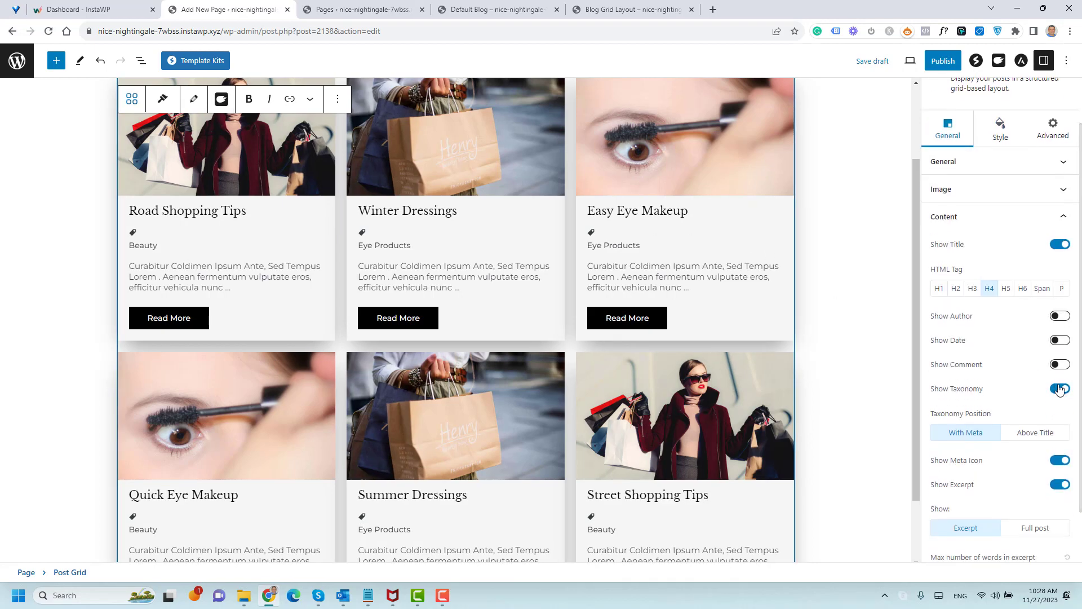
click(1060, 389)
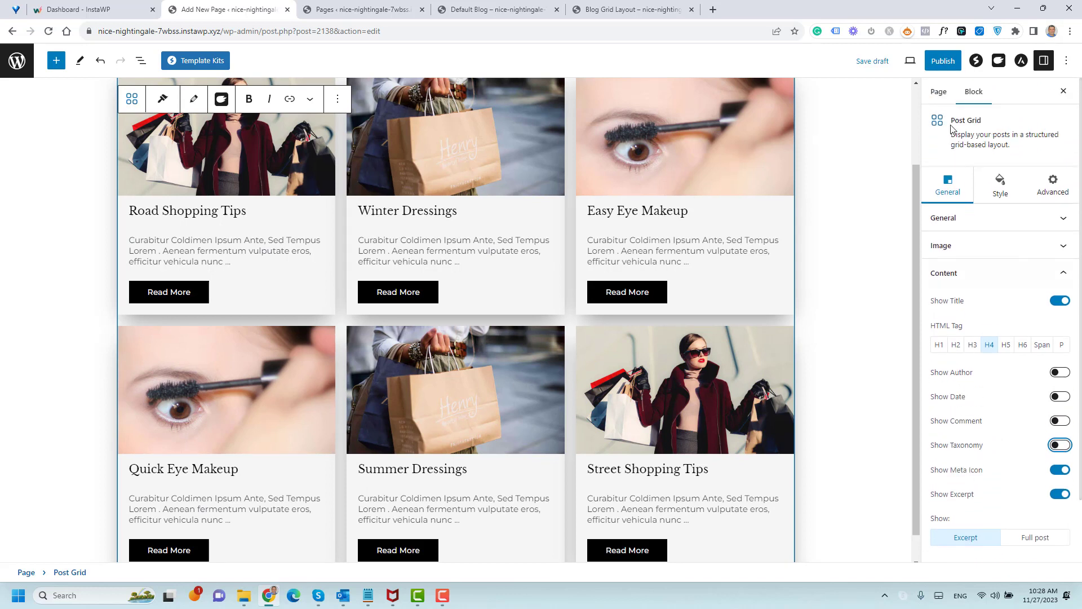
click(942, 61)
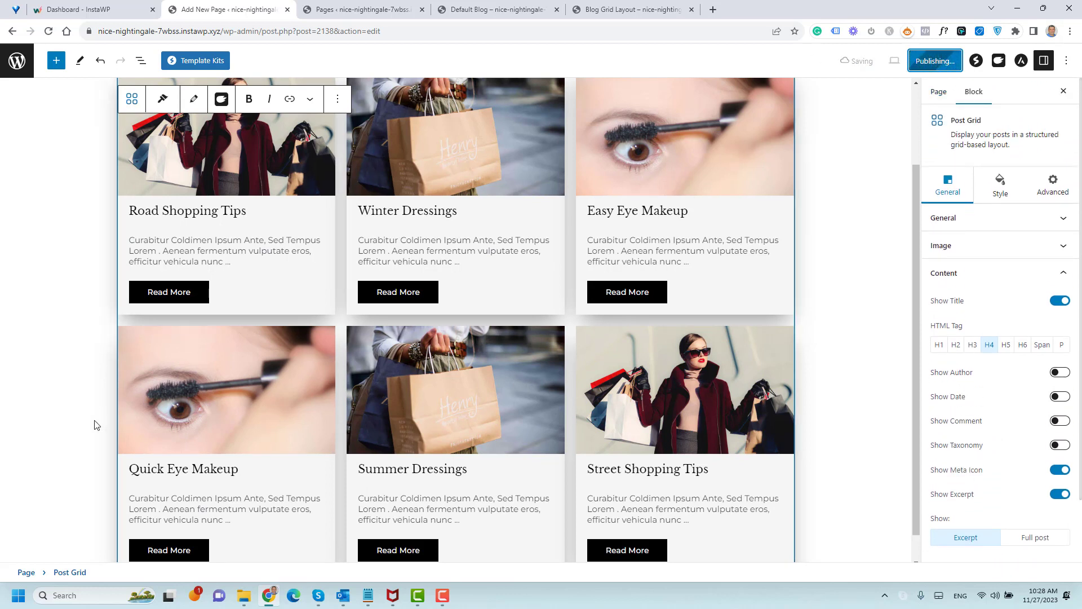
click(934, 61)
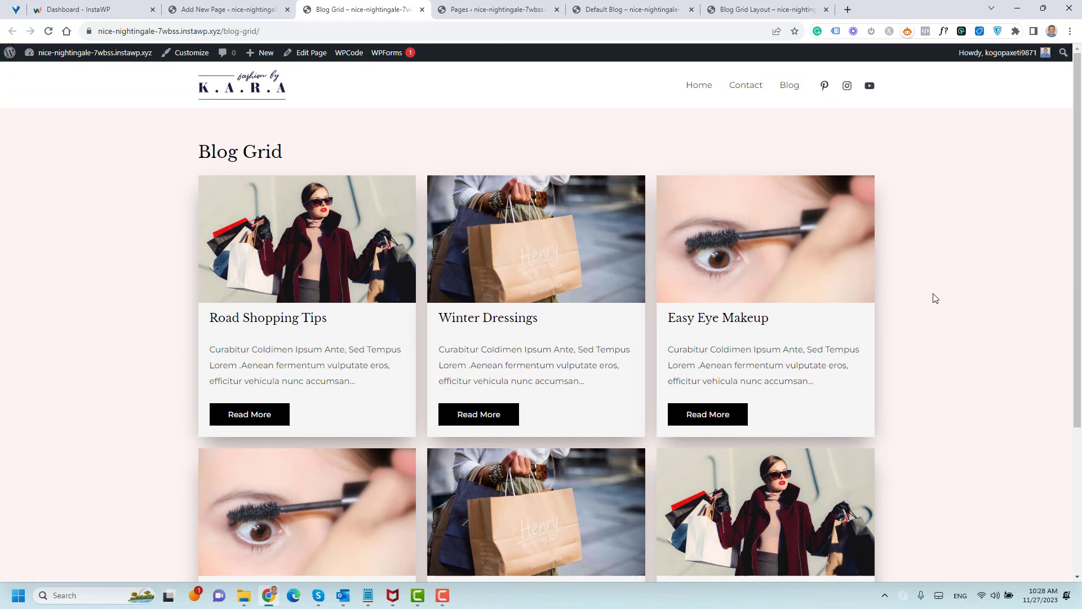
double_click(239, 152)
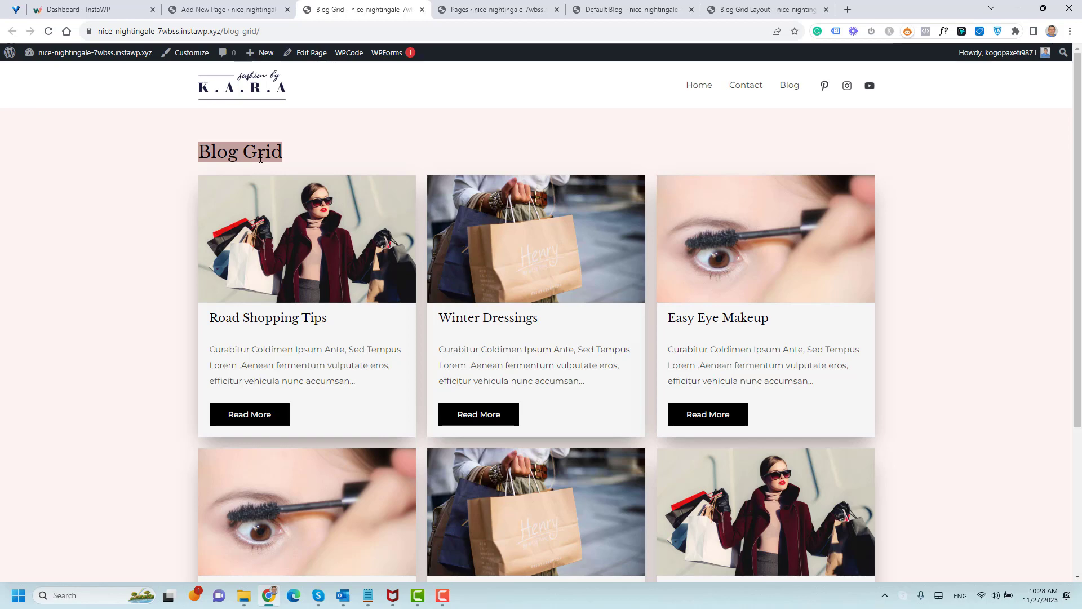
click(227, 9)
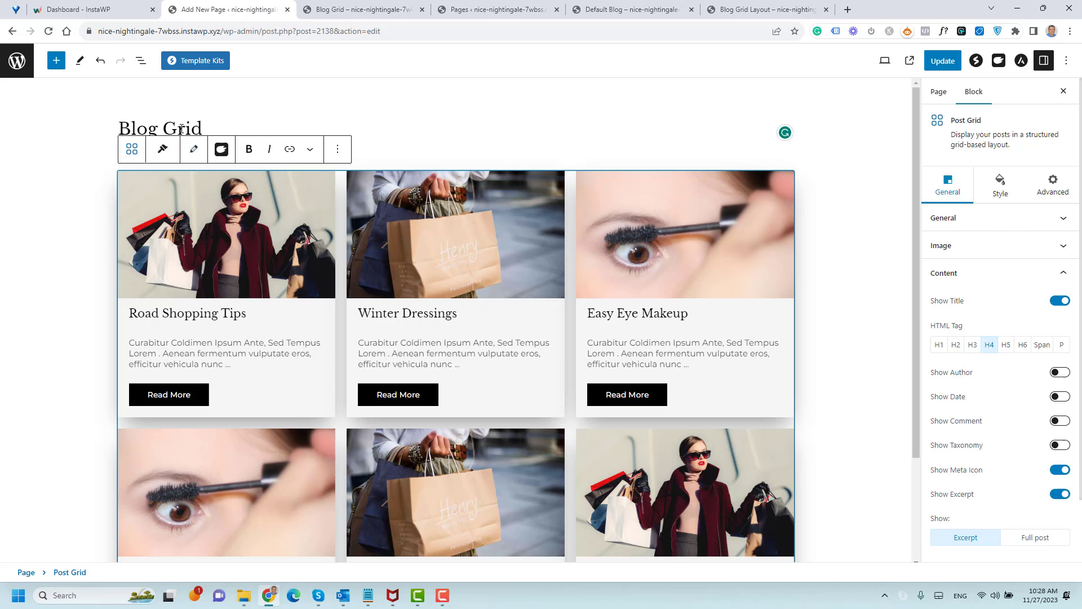
Step: Hide the Blog Grid page title, update the page, and bring up the View Page link options
double_click(184, 128)
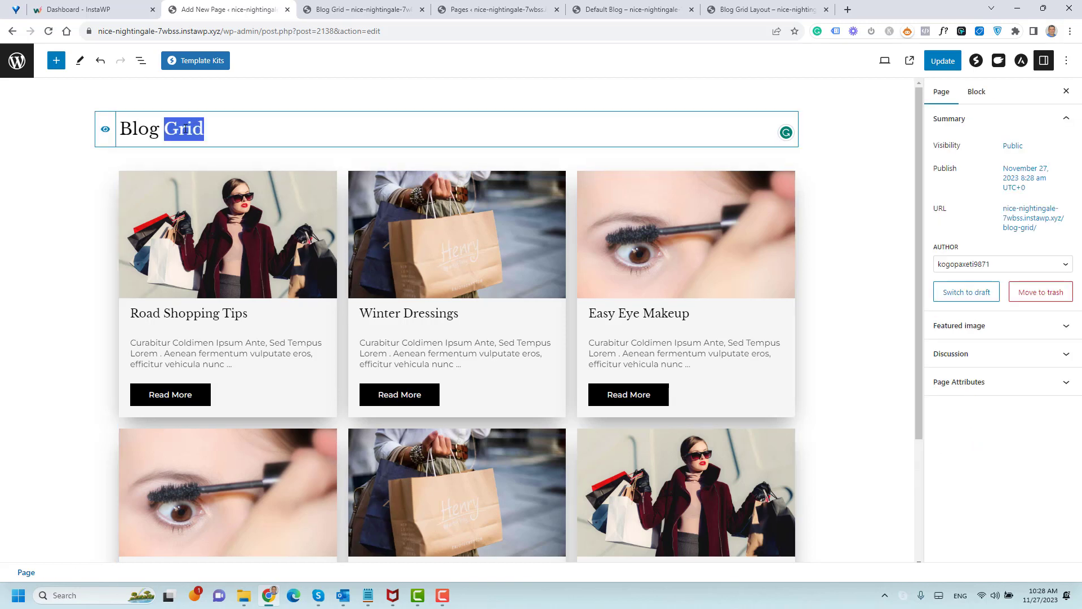
key(Delete)
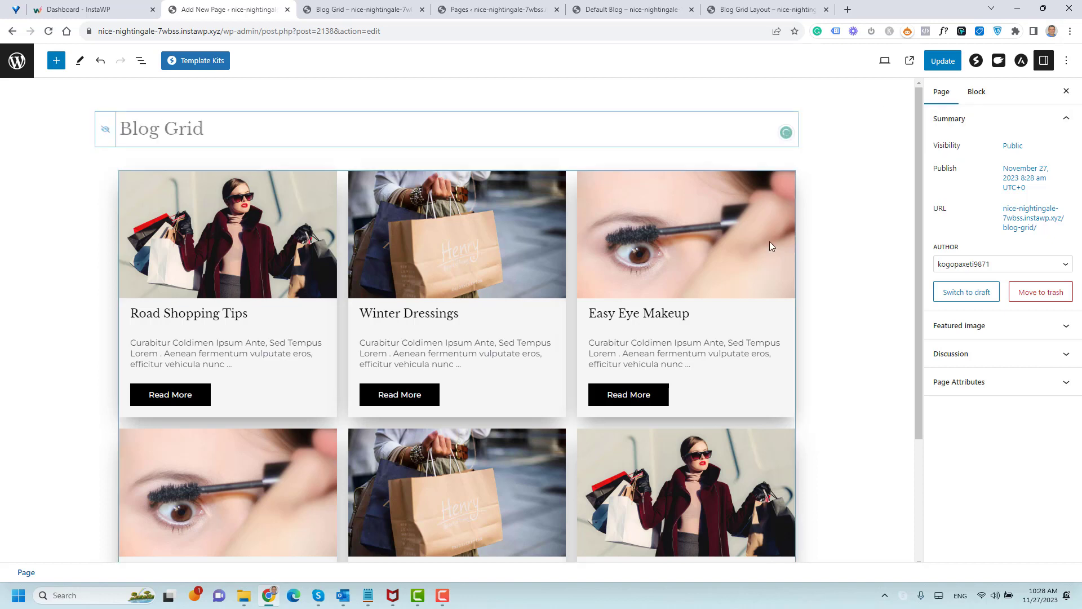
click(943, 61)
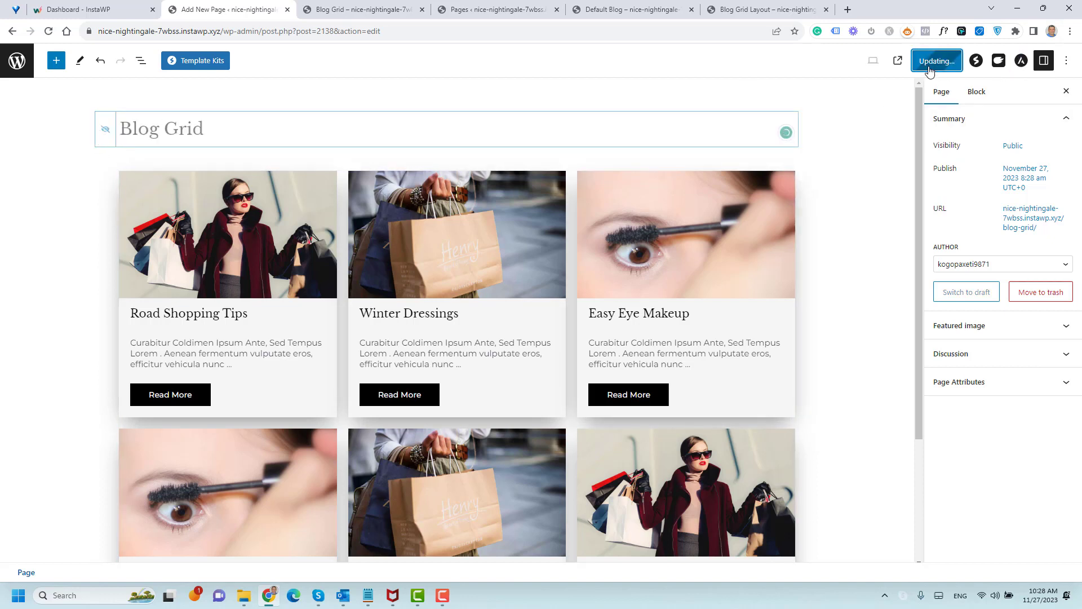
click(937, 61)
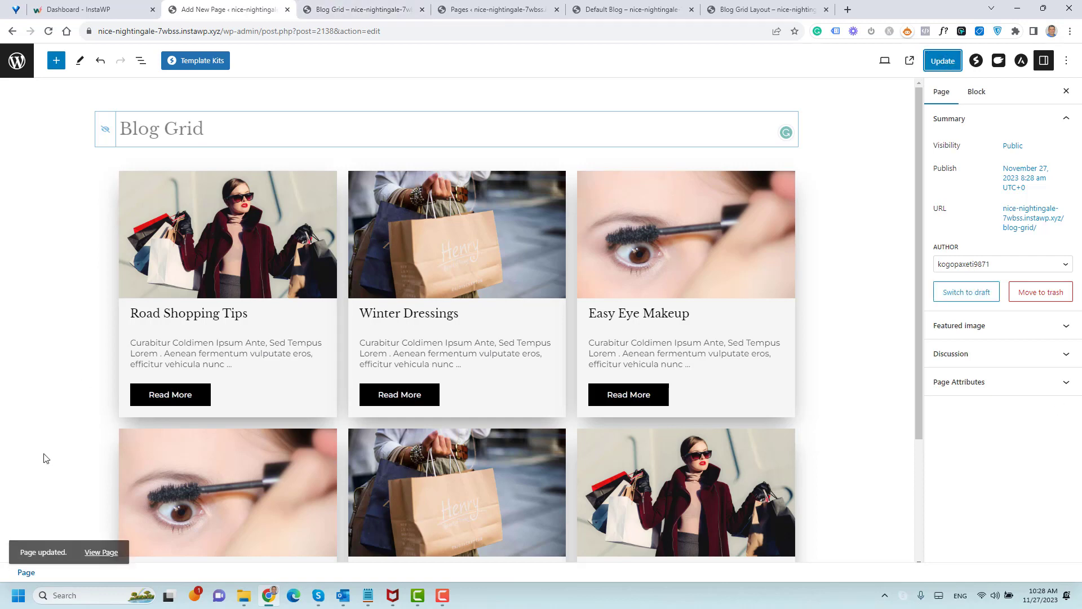
right_click(170, 395)
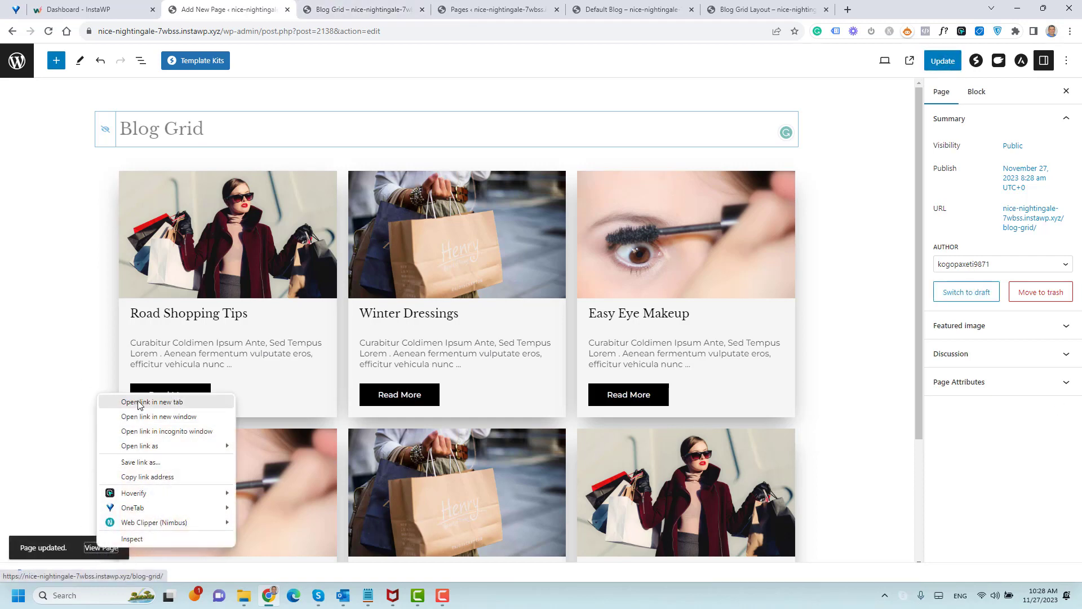
Step: View the live Blog Grid page in a new tab, now showing only the post cards without a title
click(153, 401)
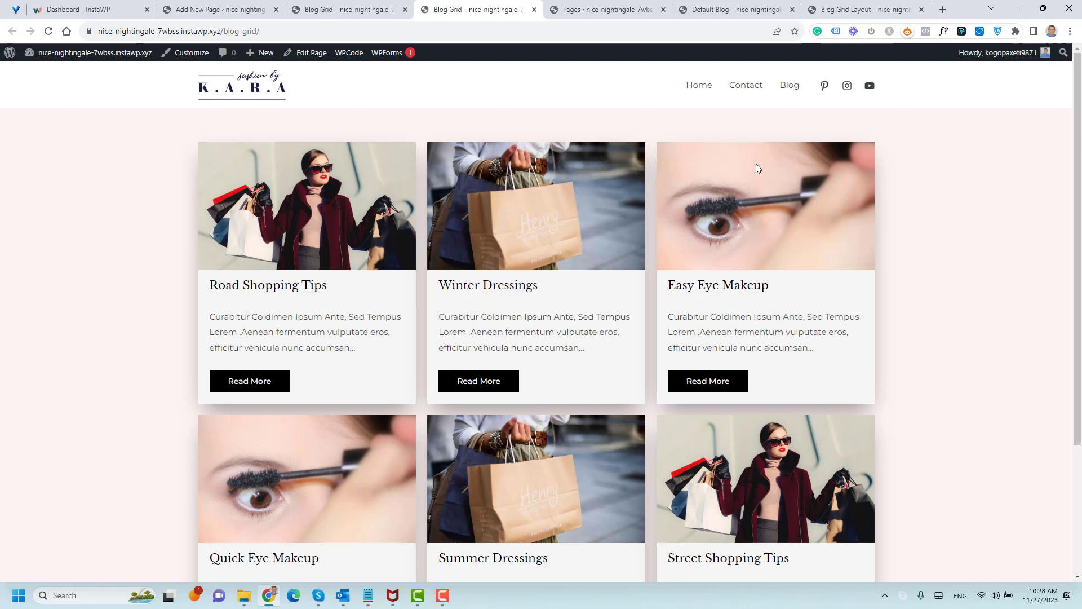
mouse_move(151, 259)
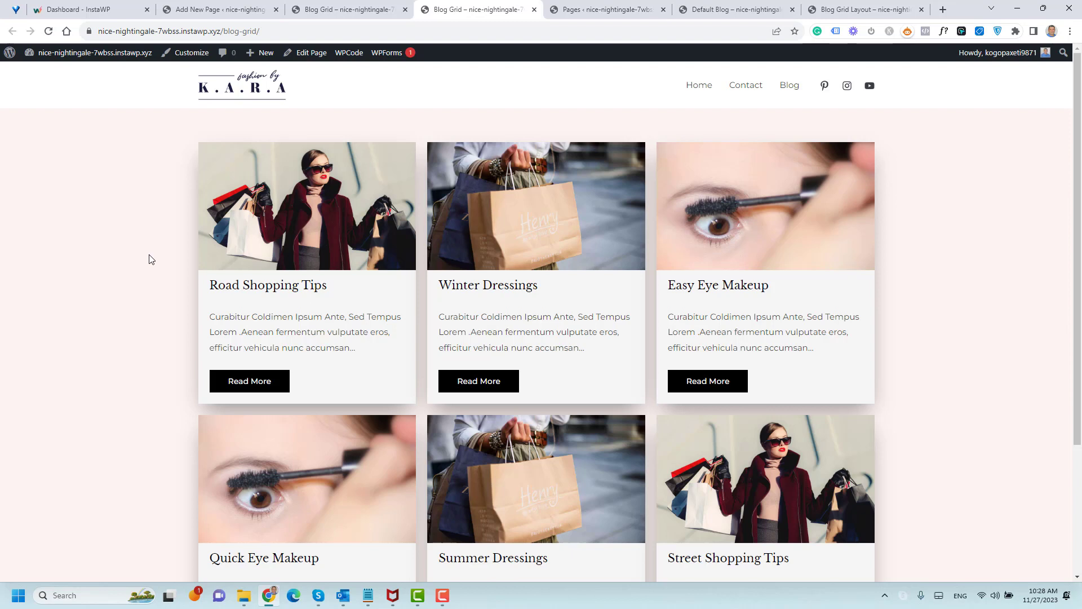
mouse_move(658, 90)
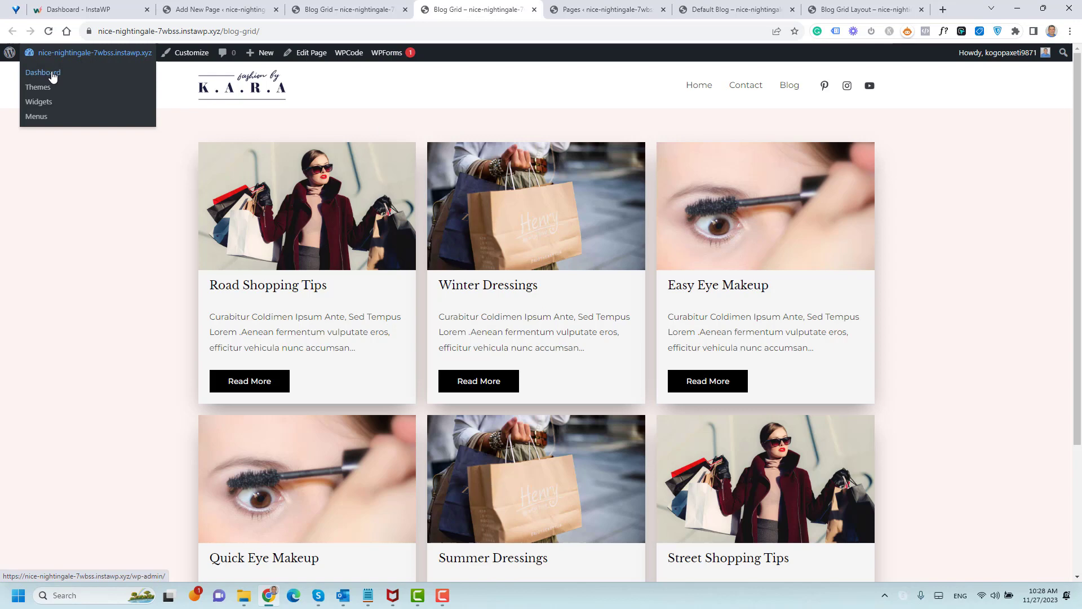
Step: Navigate to Appearance > Menus in the admin dashboard
click(42, 72)
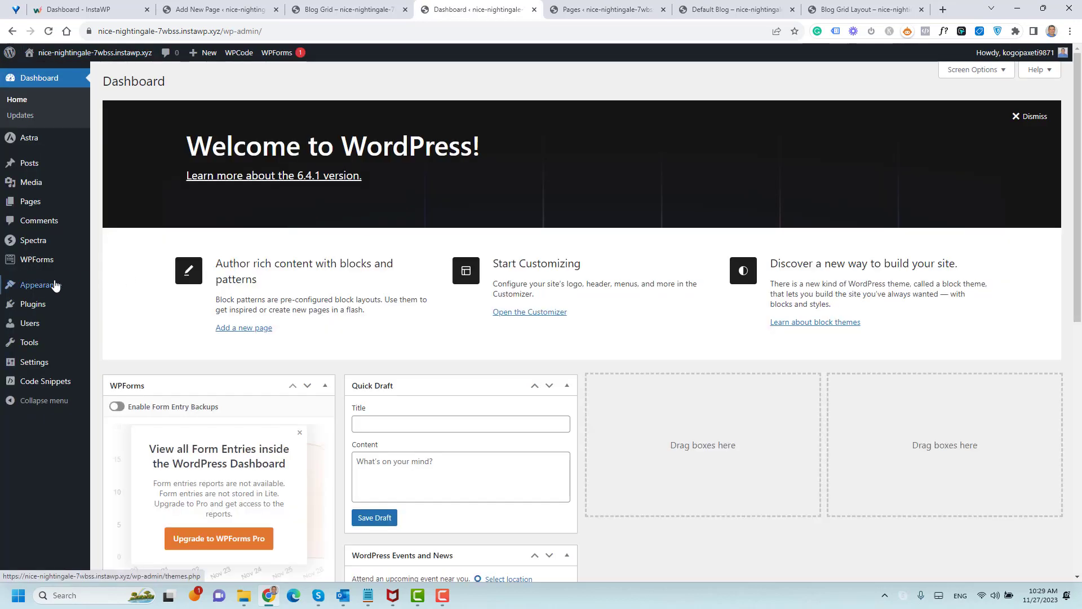
click(40, 284)
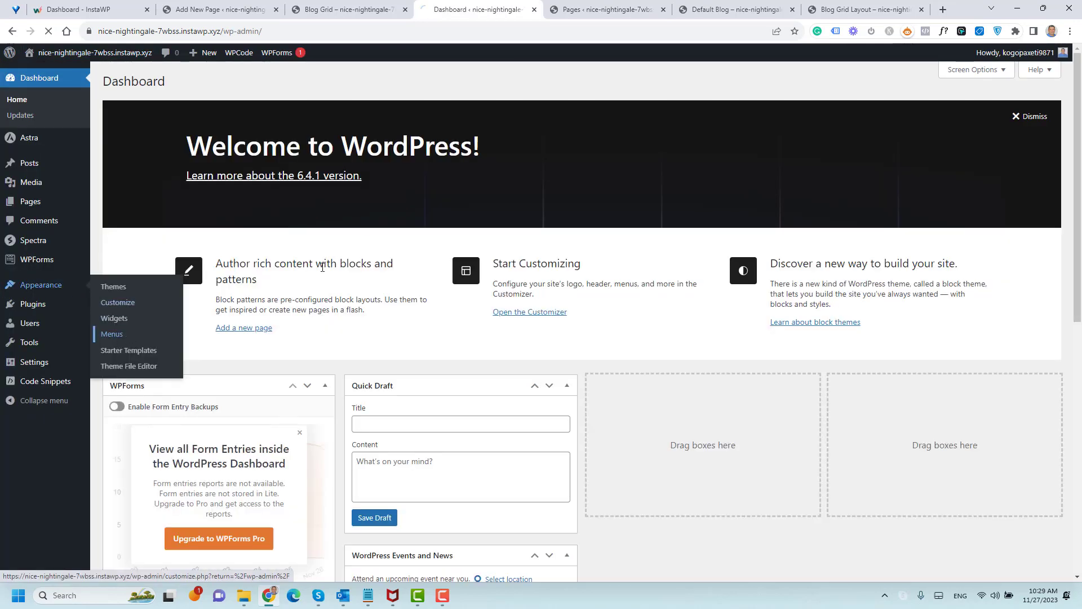
click(112, 334)
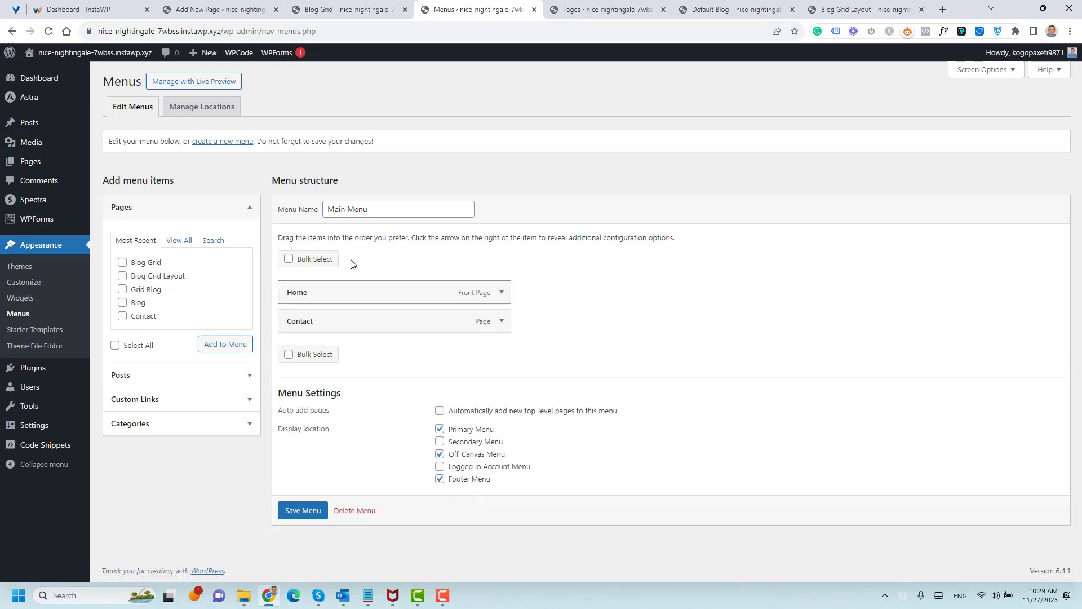
Step: Add the Blog Grid page to the Main Menu with navigation label 'Blog' and save the menu
click(122, 262)
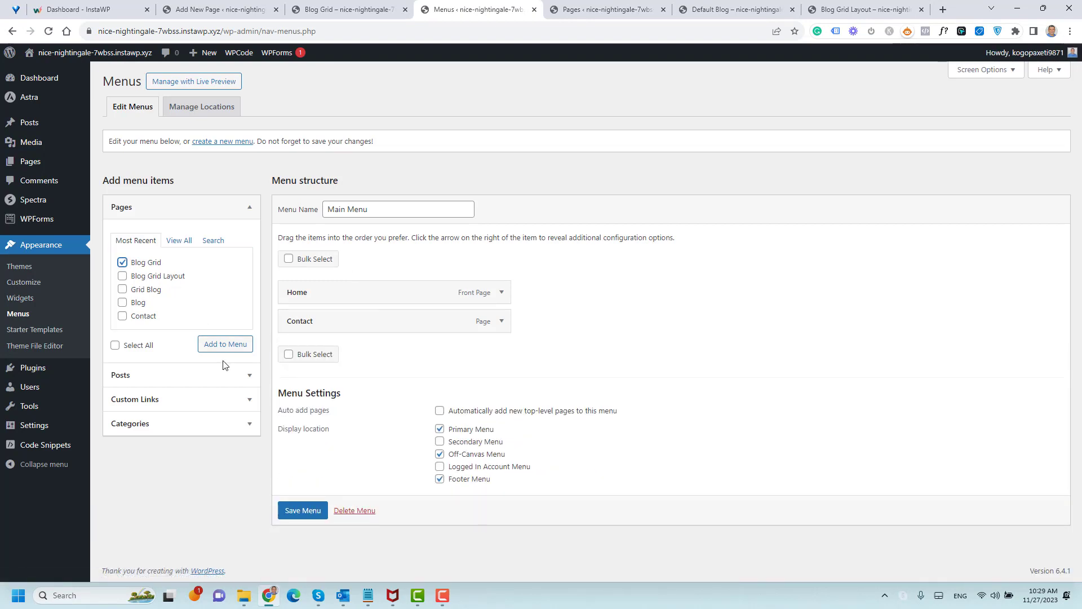
click(225, 344)
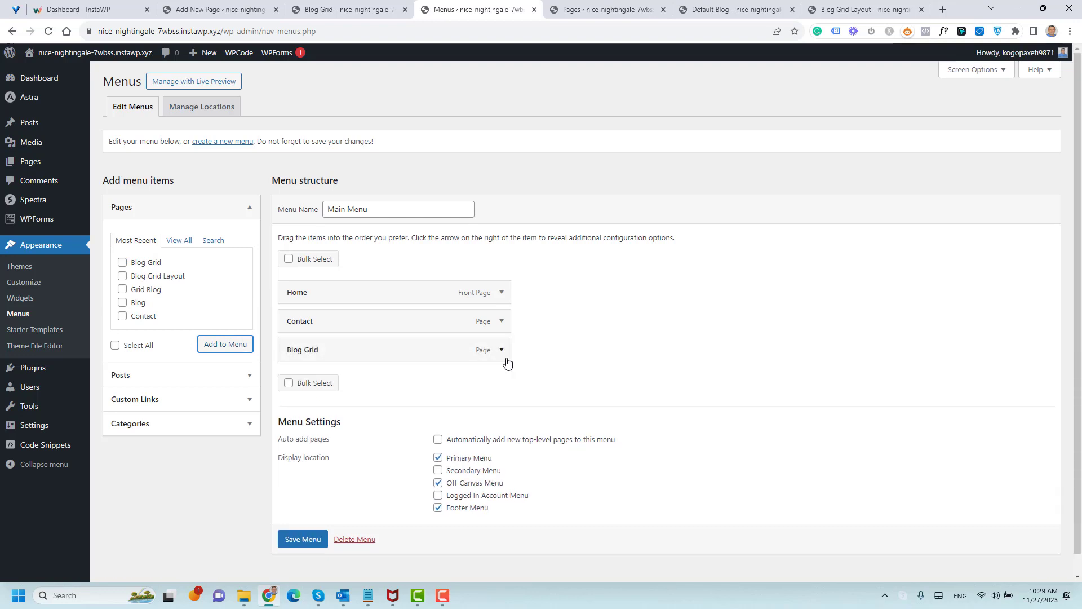
click(502, 349)
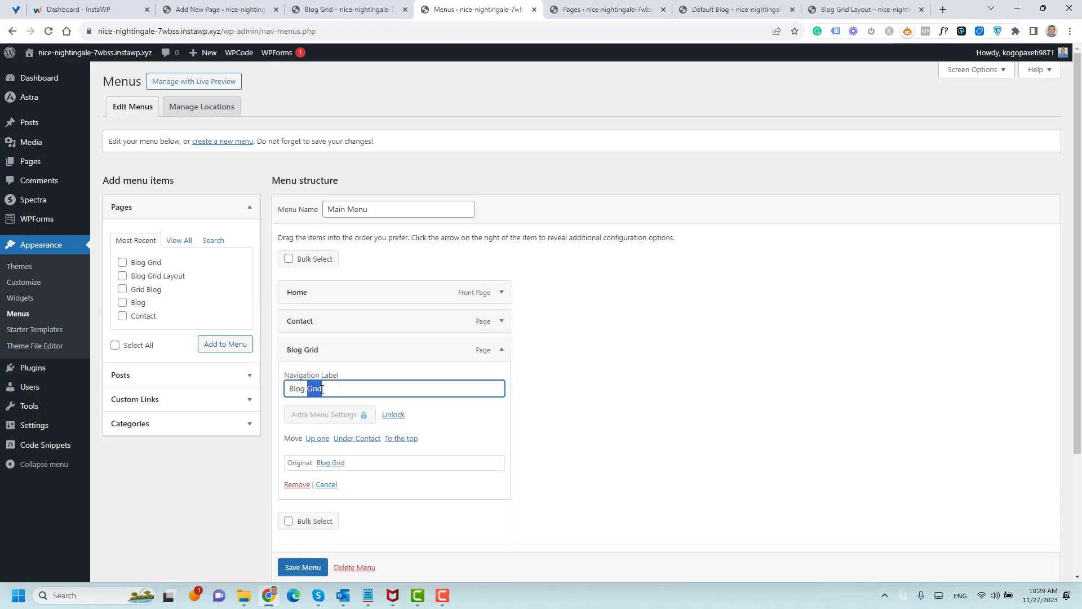
key(Delete)
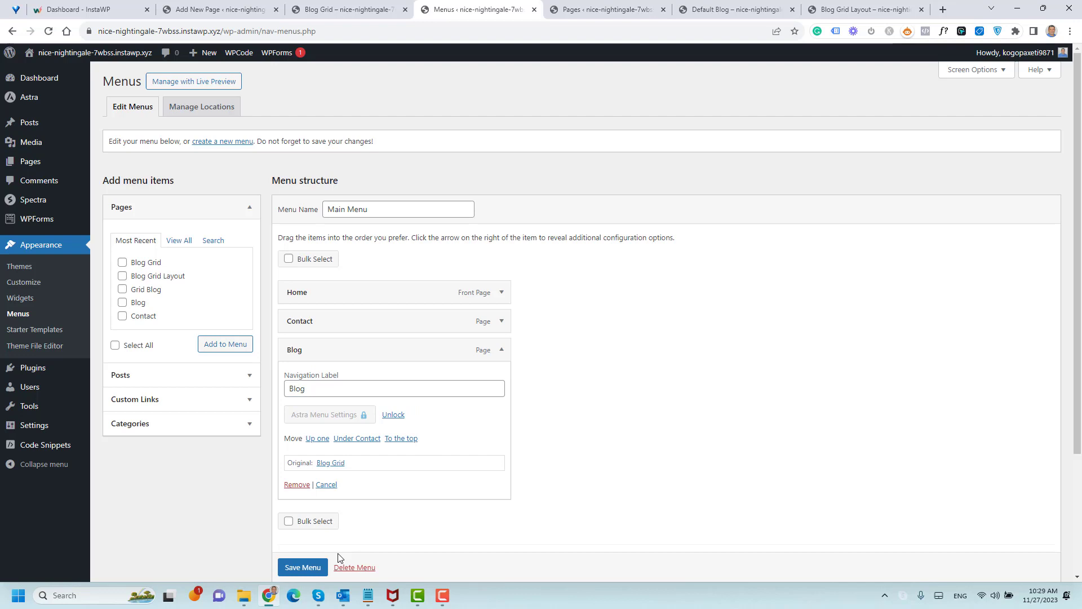
click(302, 567)
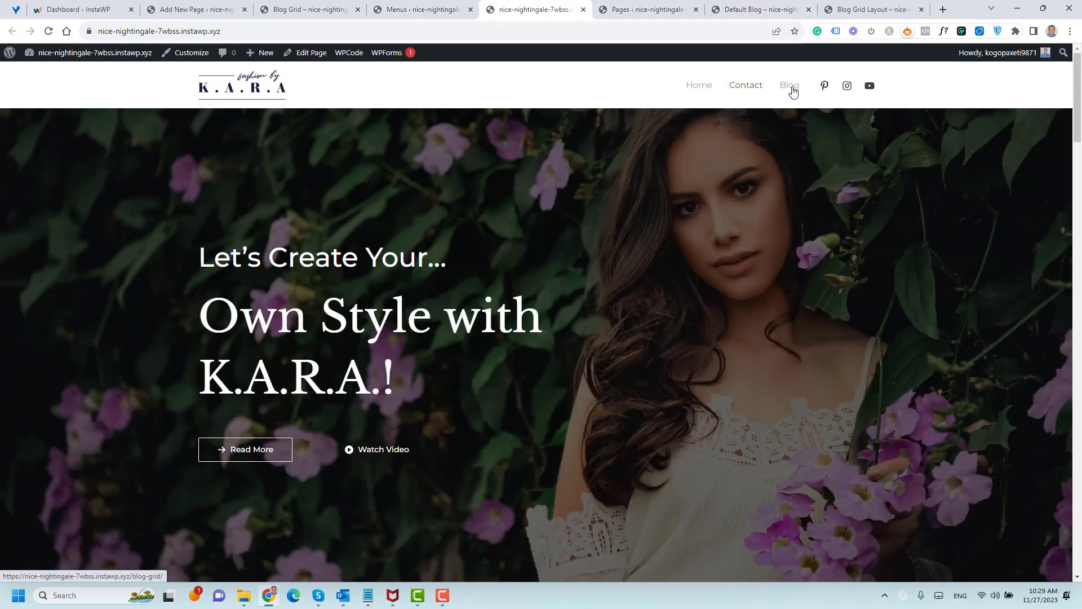
Step: Follow the new Blog link in the live site's header menu to the Blog Grid page
click(789, 84)
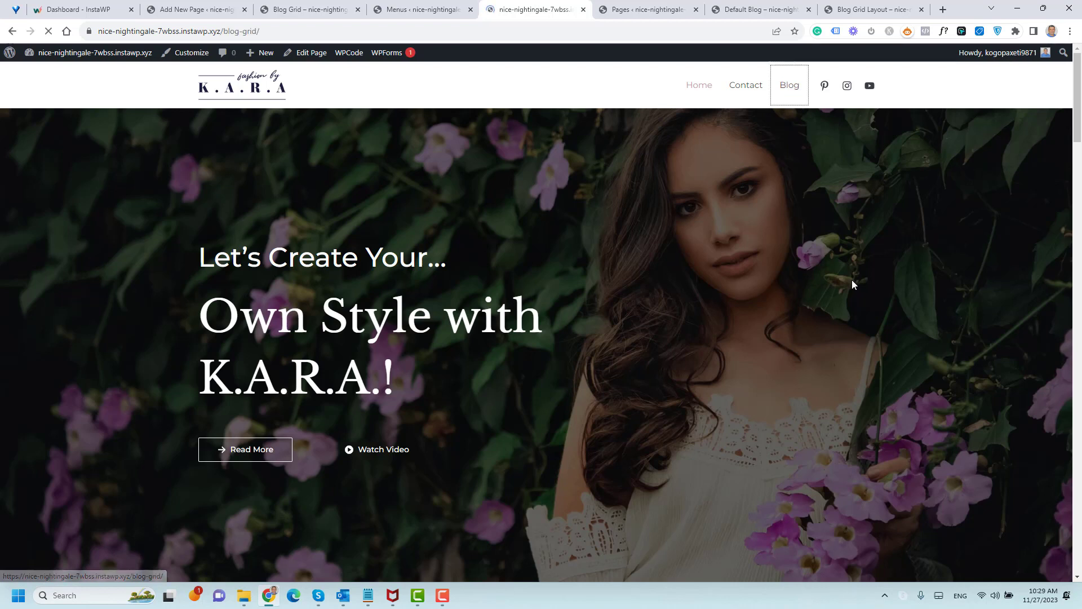